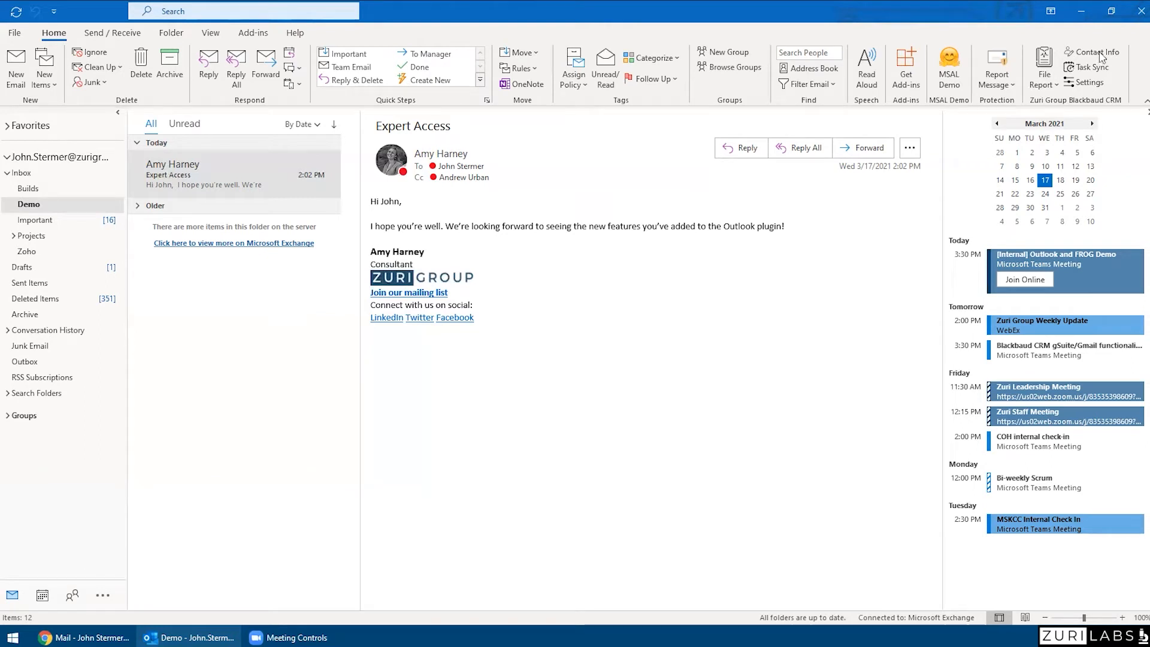
mouse_move(1094, 51)
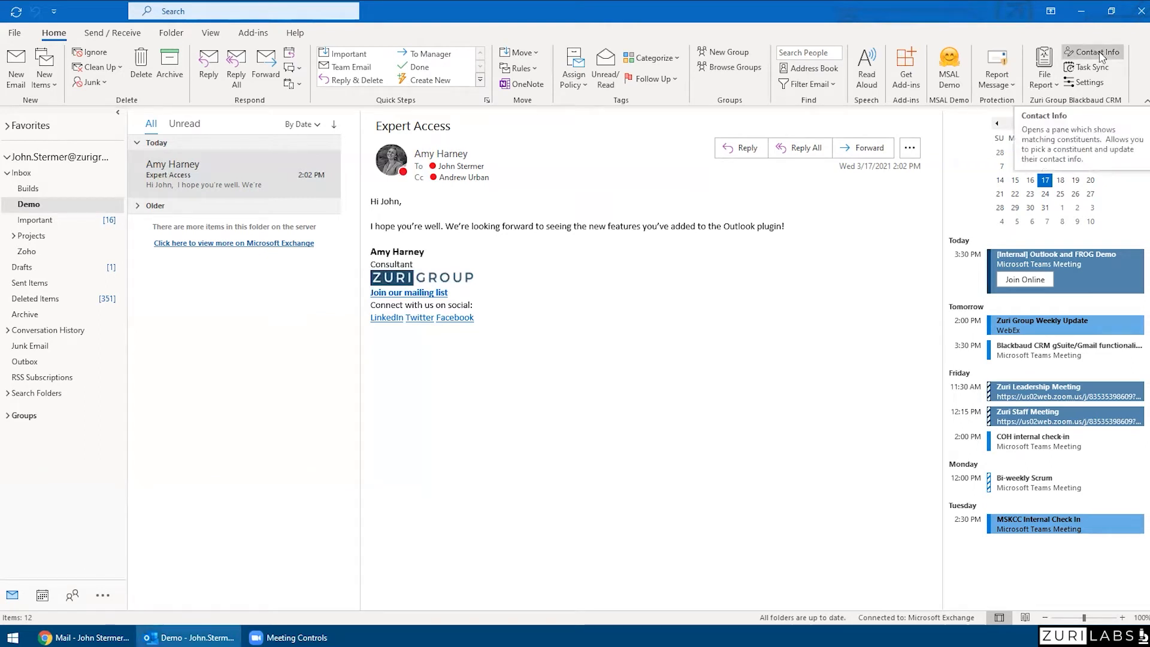
click(1092, 51)
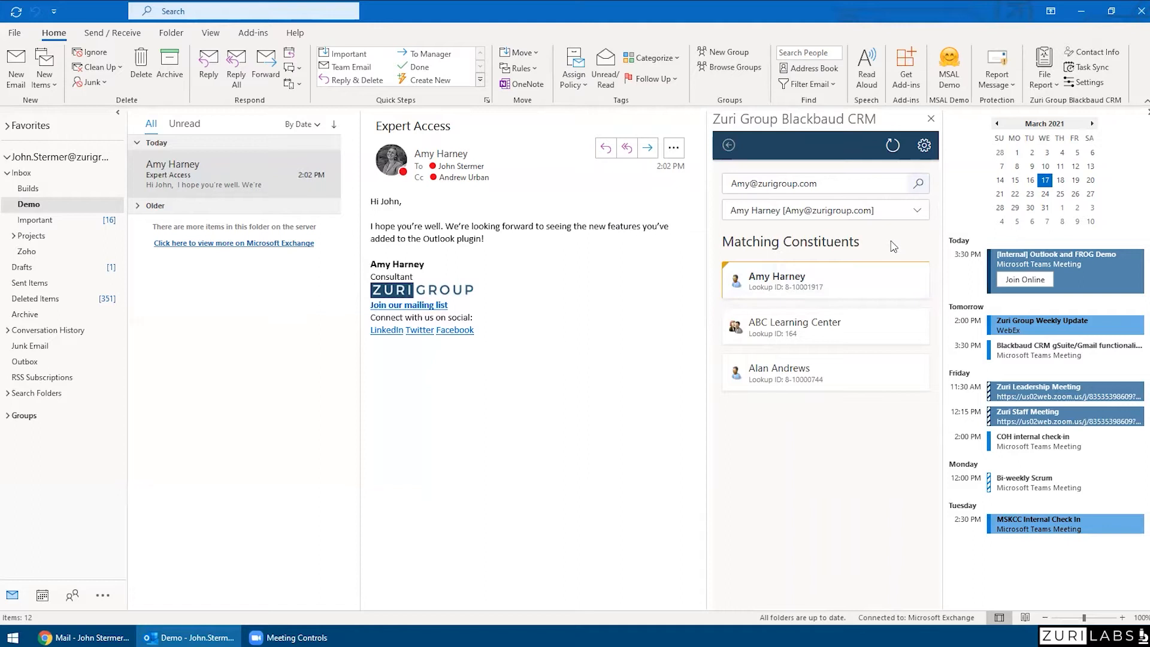
mouse_move(893, 241)
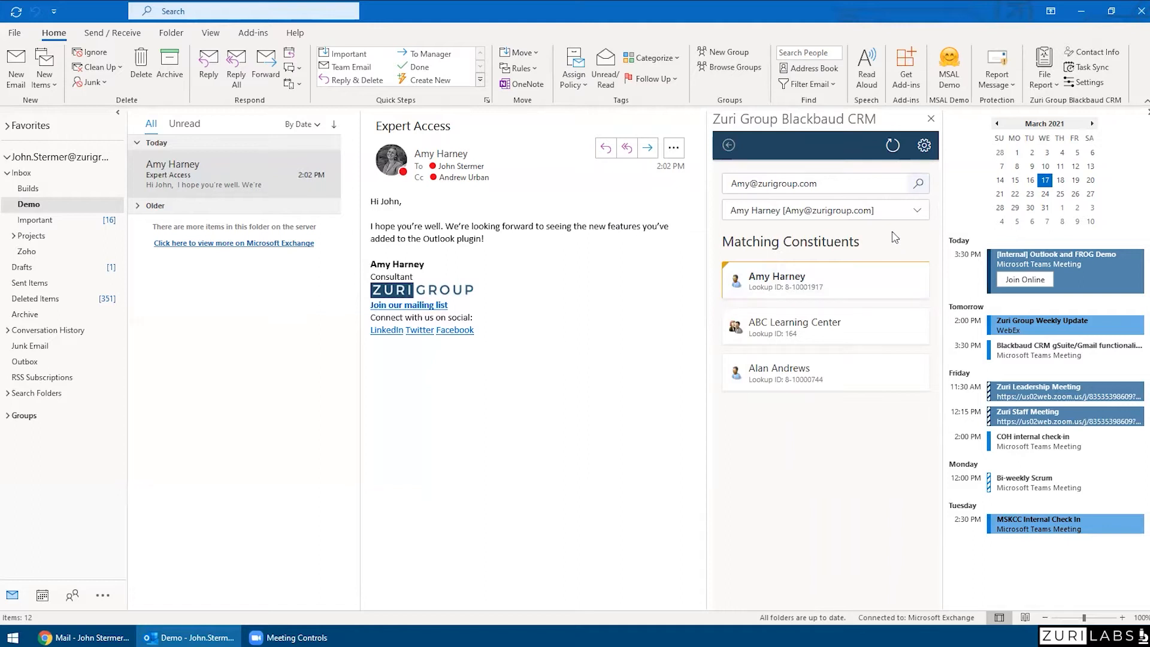
mouse_move(873, 174)
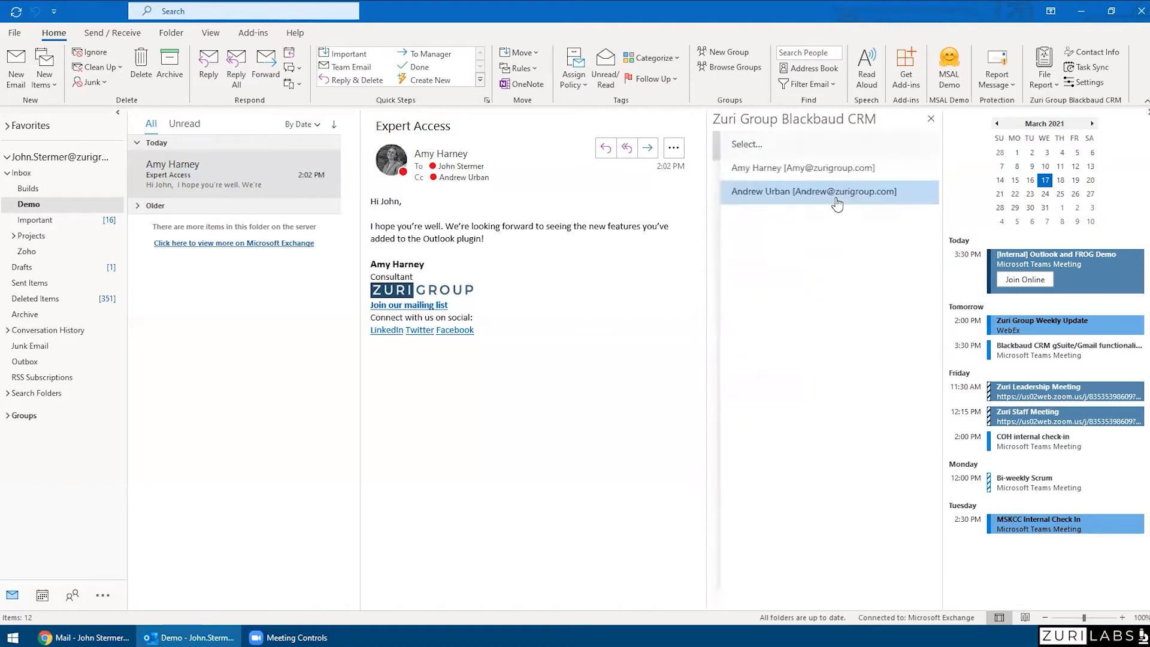
click(812, 192)
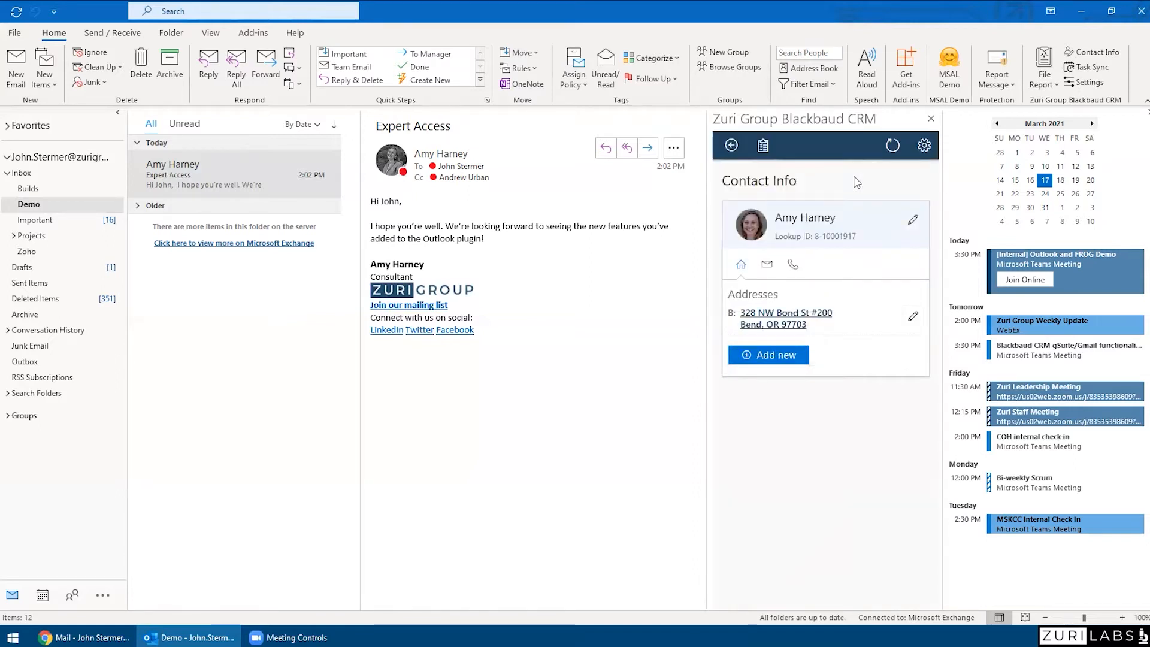
mouse_move(847, 183)
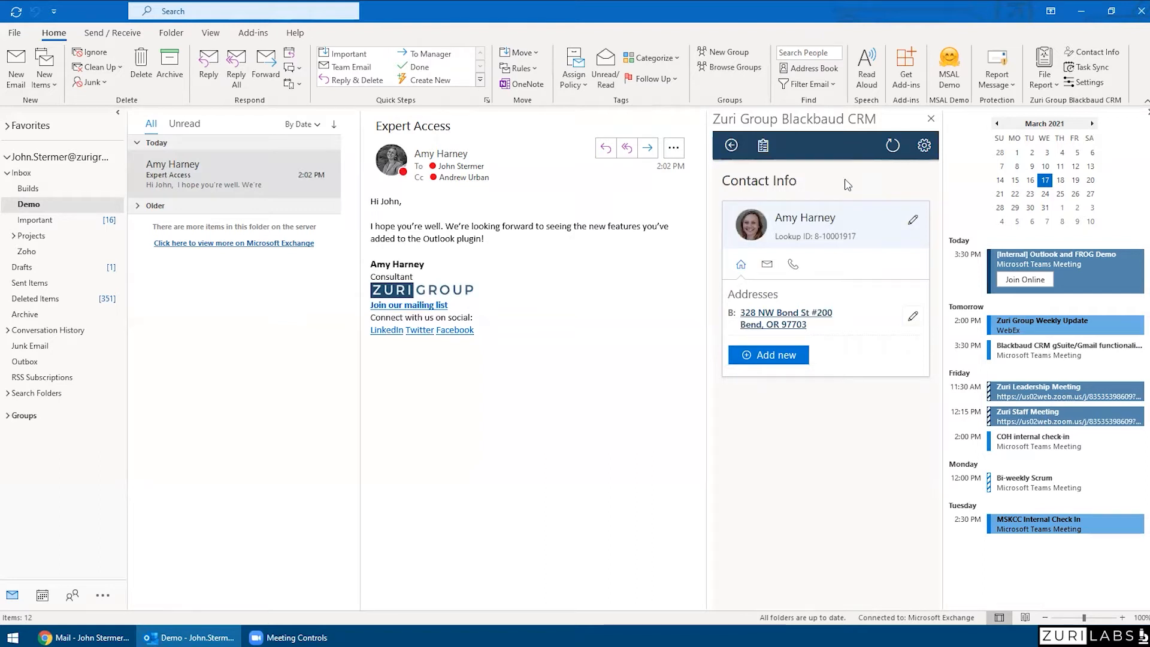
click(767, 263)
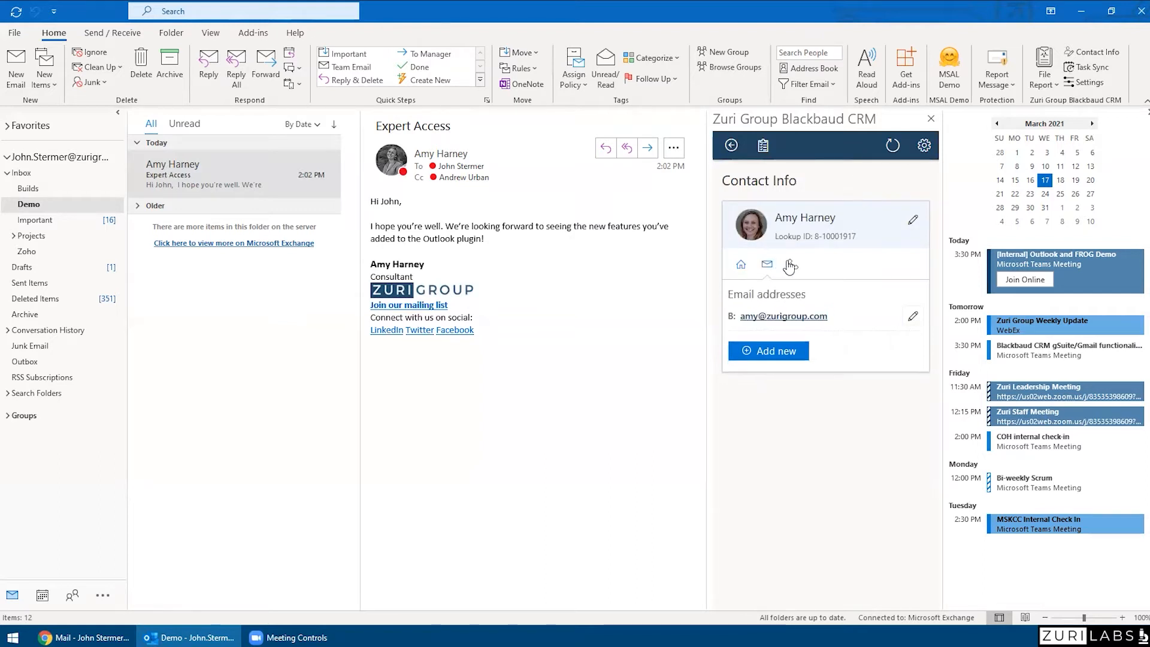
click(792, 264)
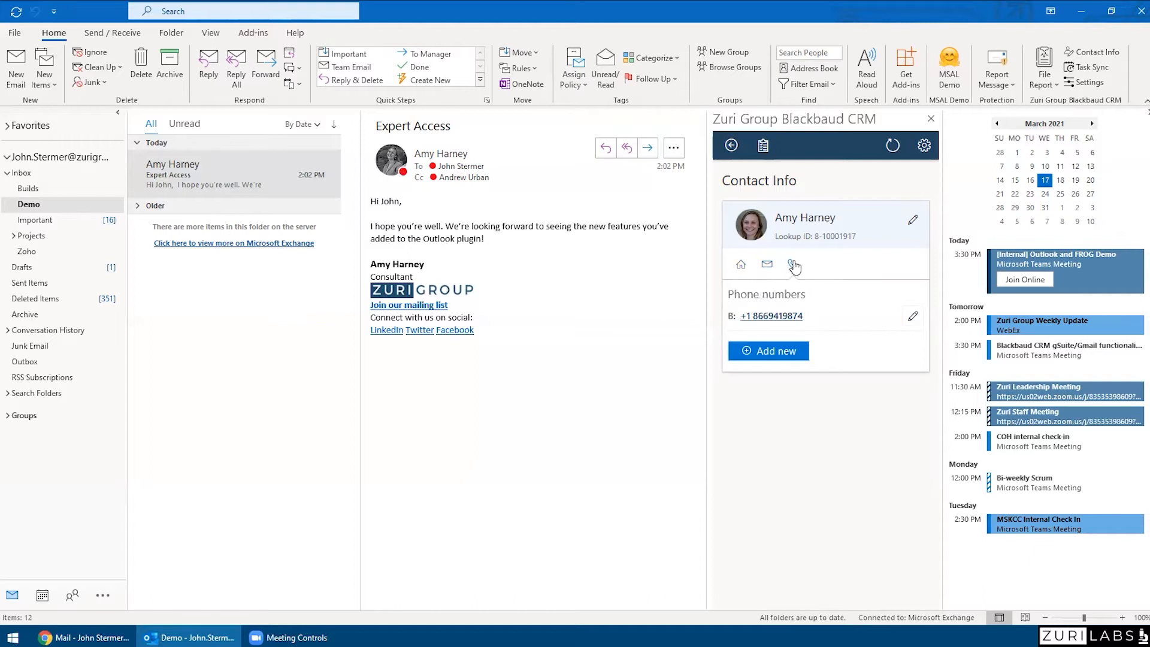
click(740, 264)
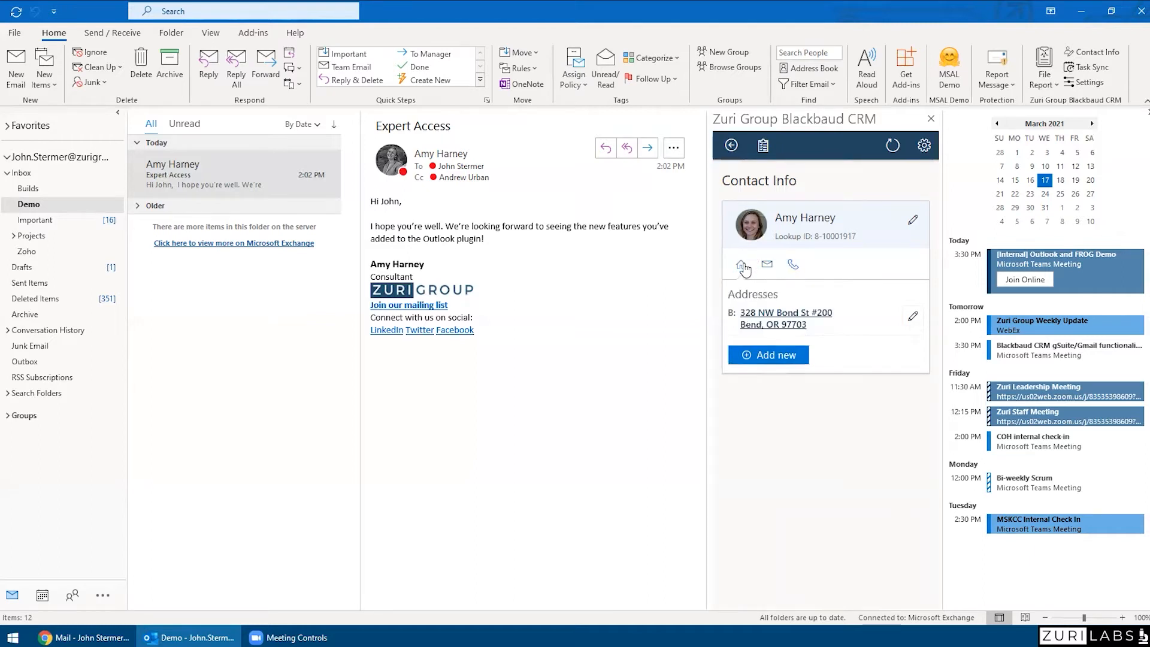
click(767, 354)
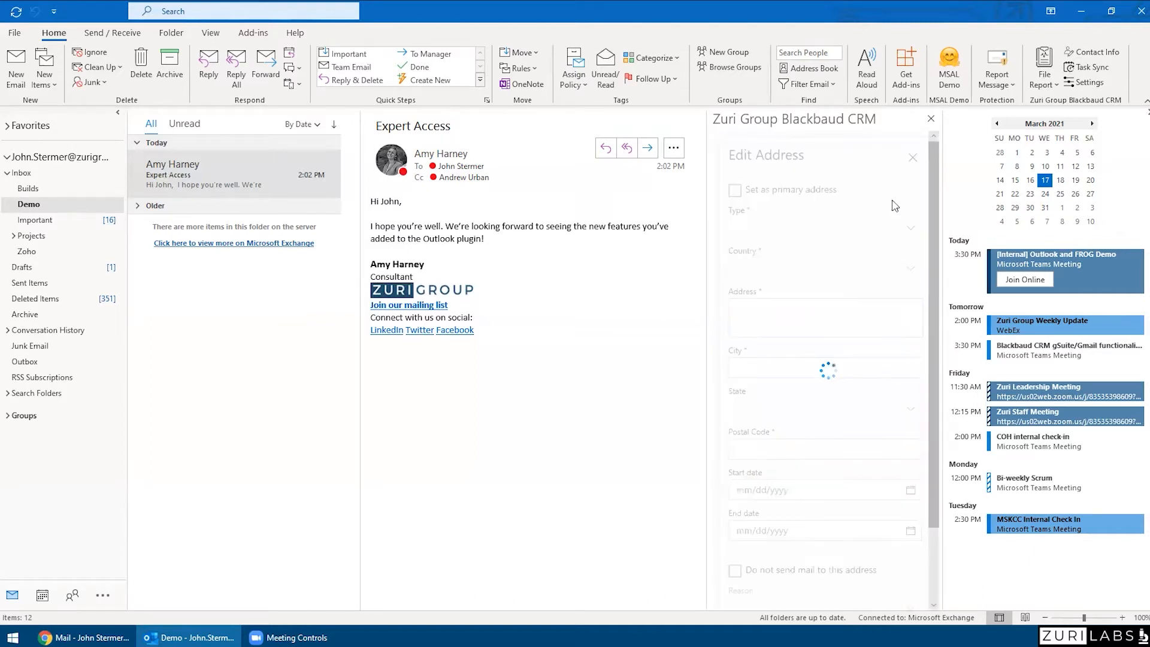
click(734, 189)
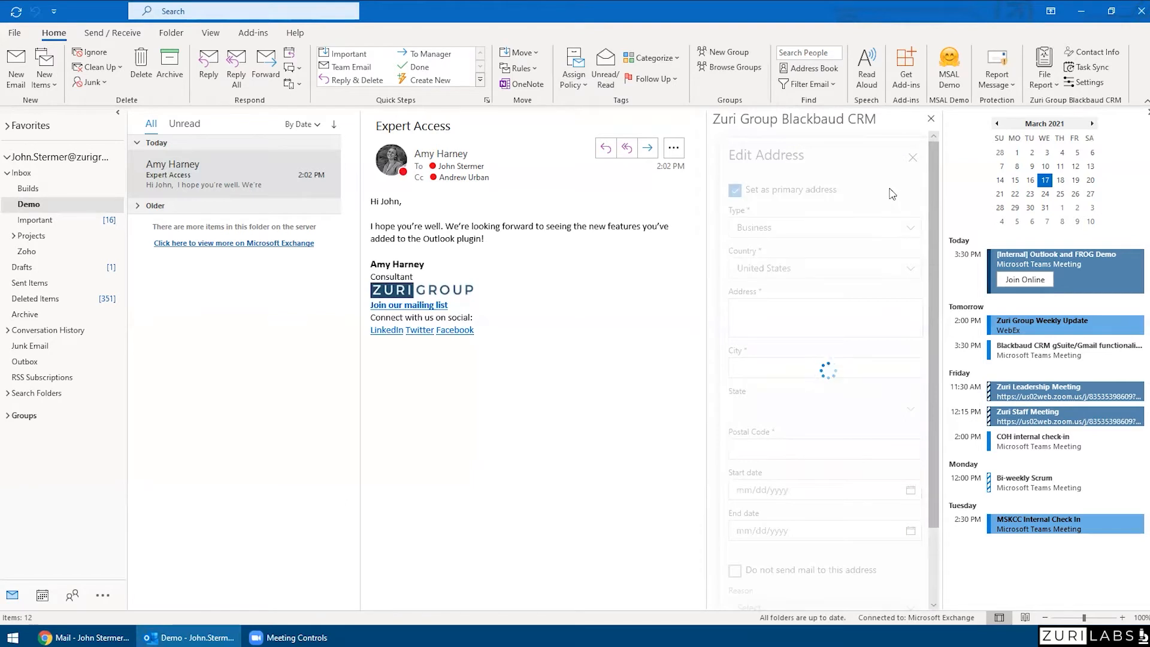
click(822, 227)
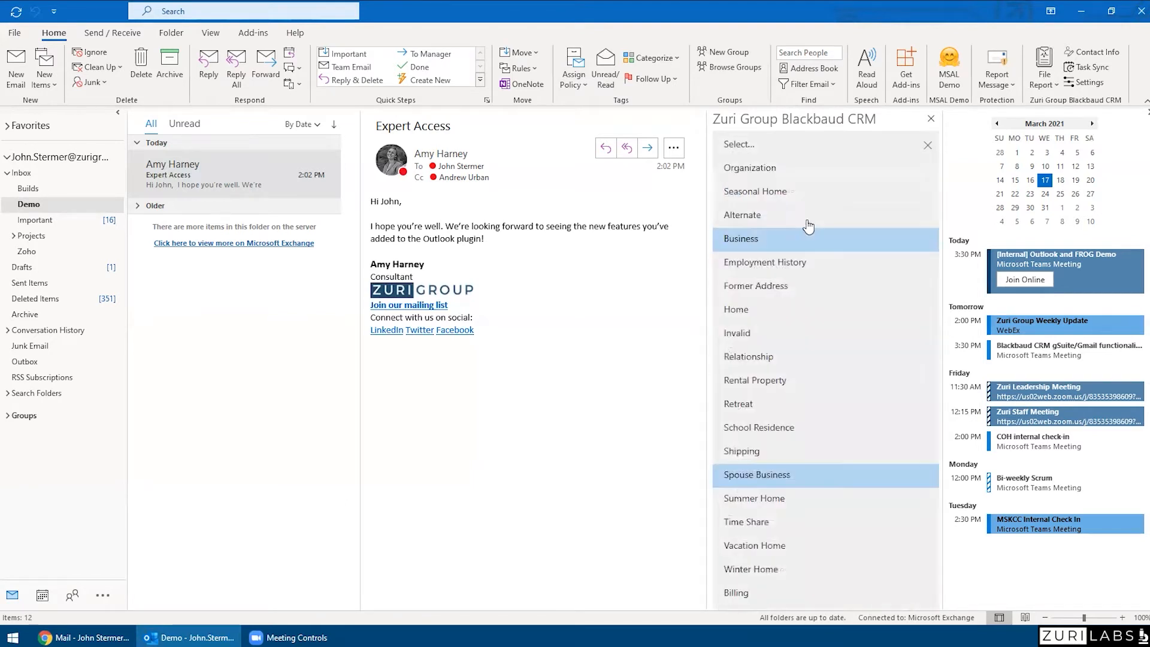
click(740, 237)
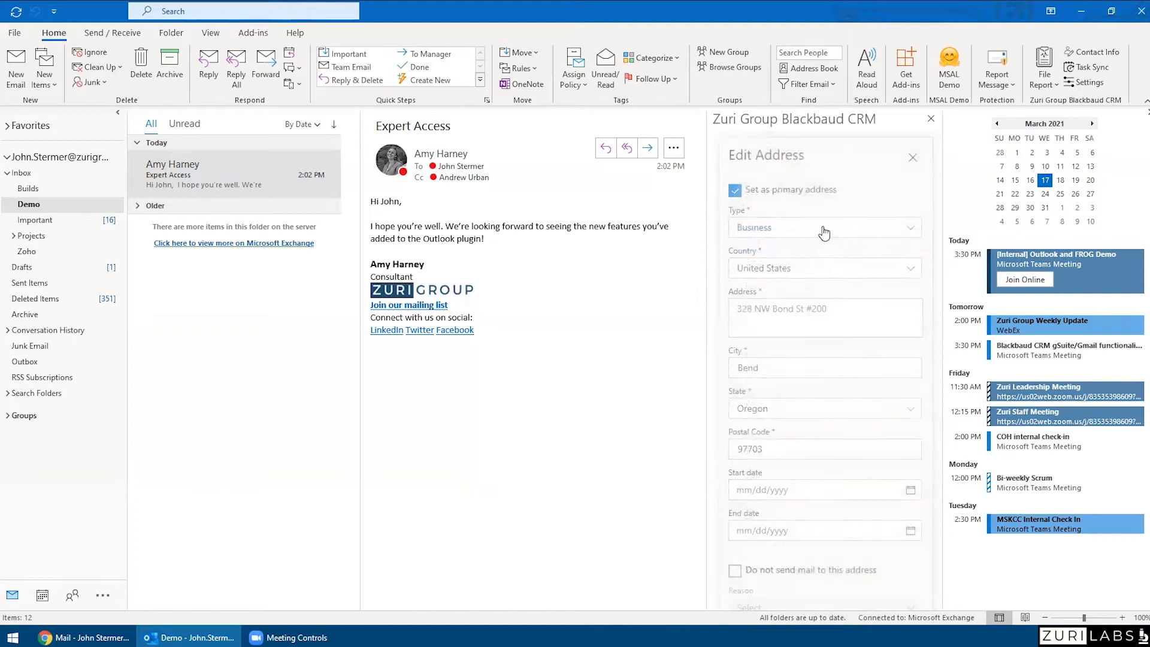
scroll(down, 3)
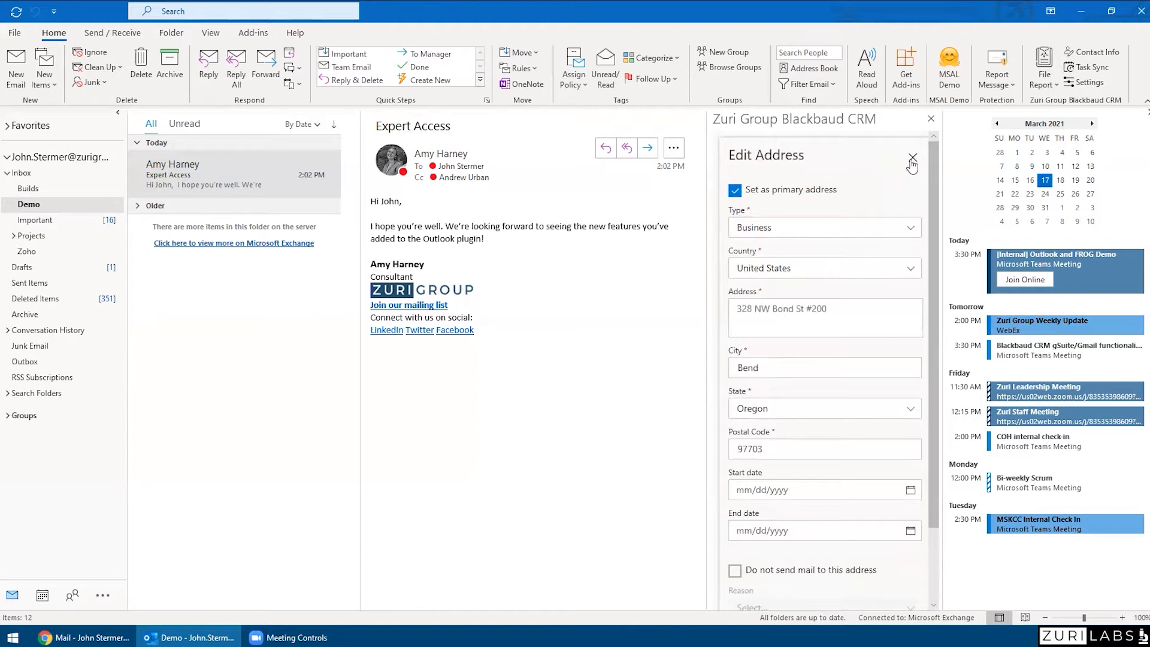
click(912, 158)
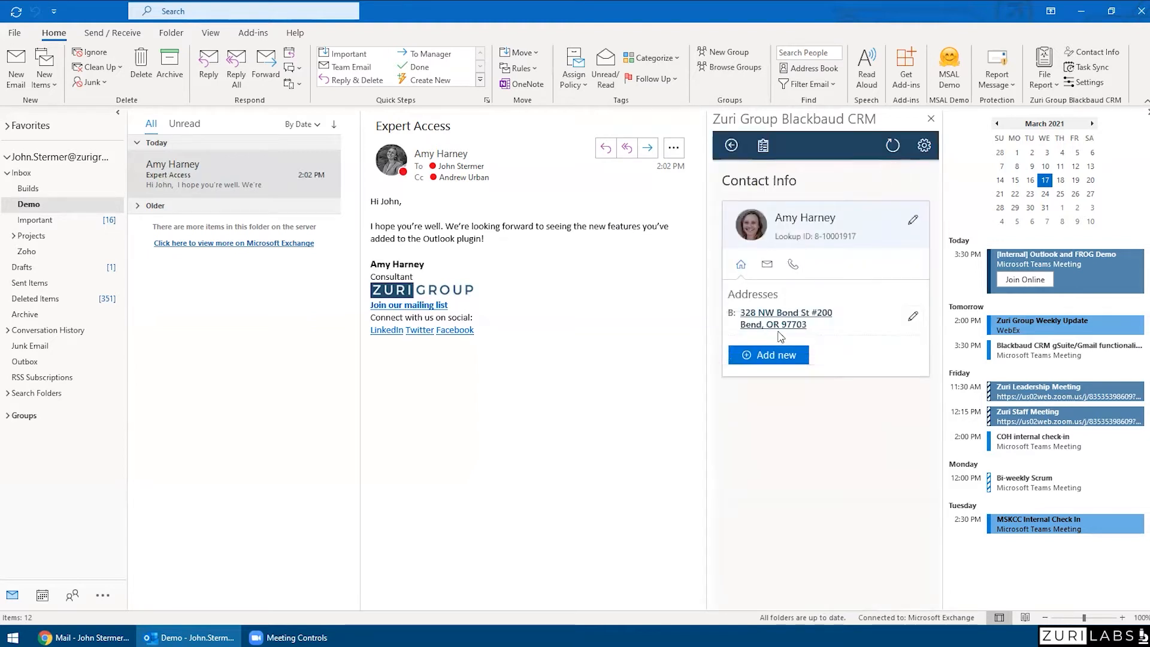
click(768, 355)
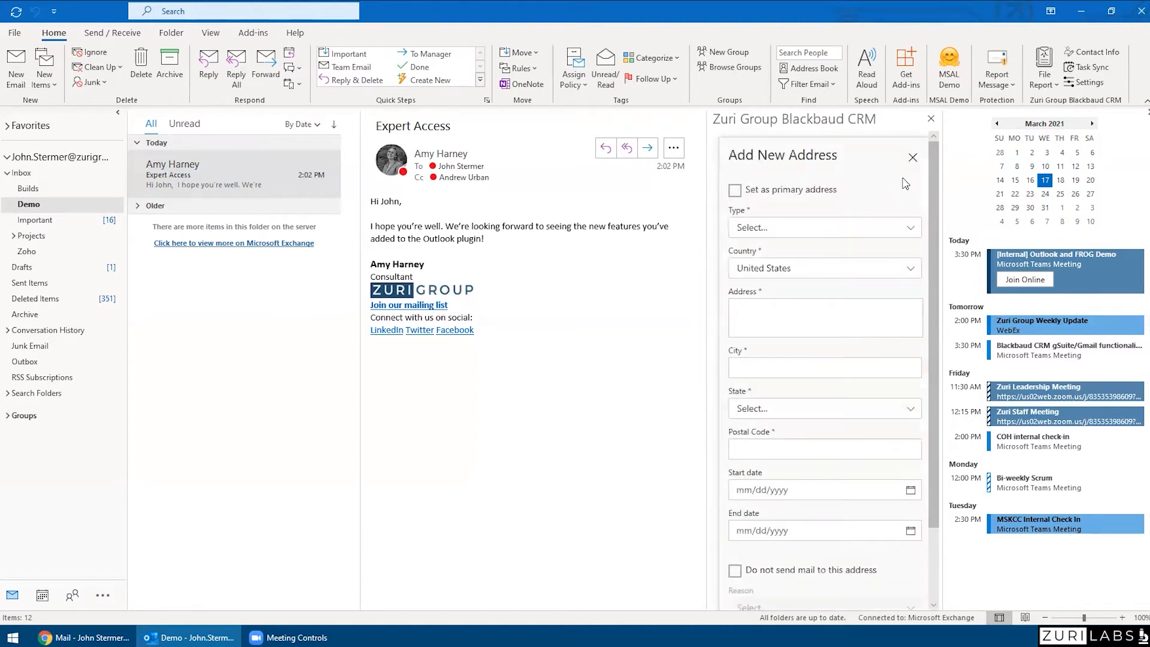
scroll(down, 3)
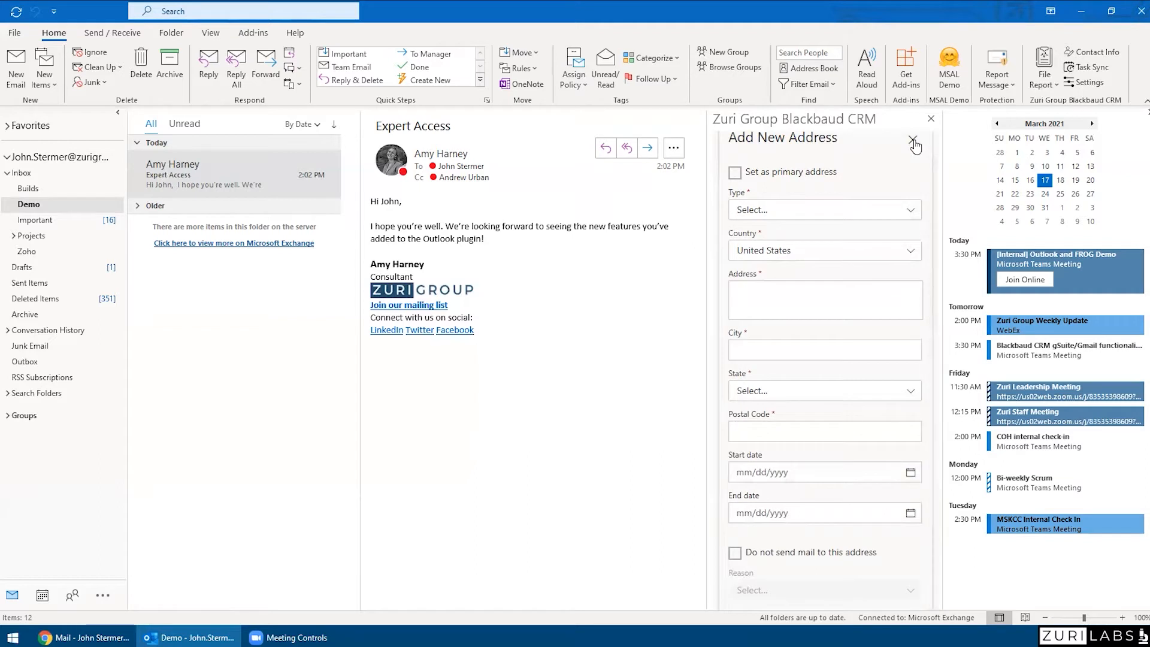
click(731, 145)
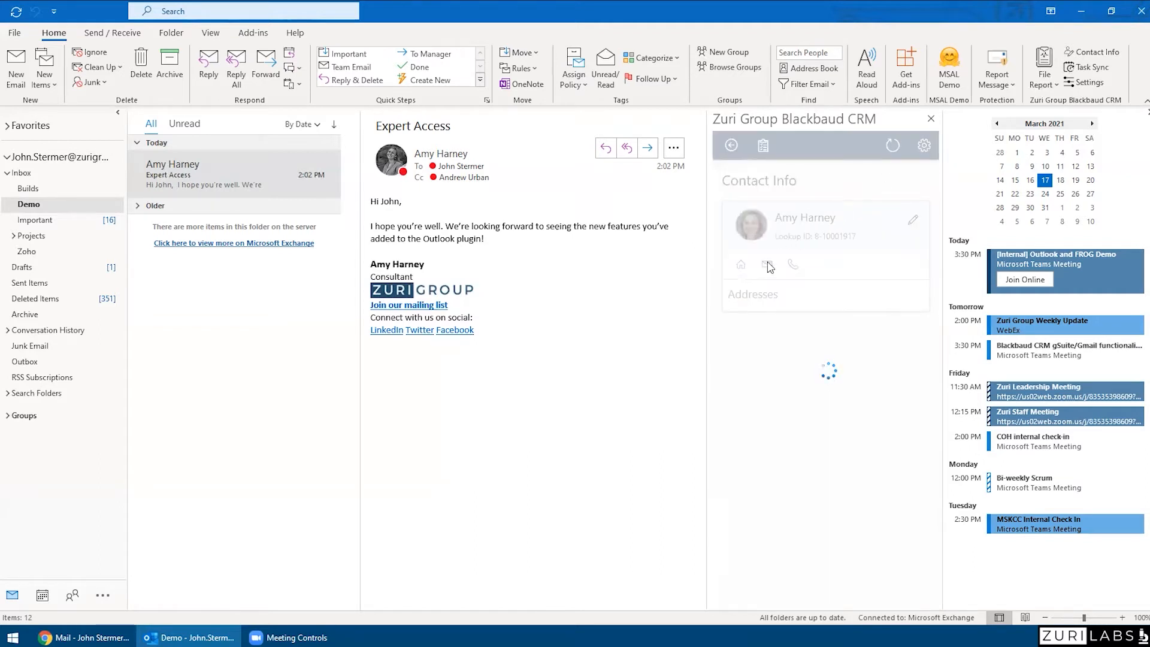
click(766, 265)
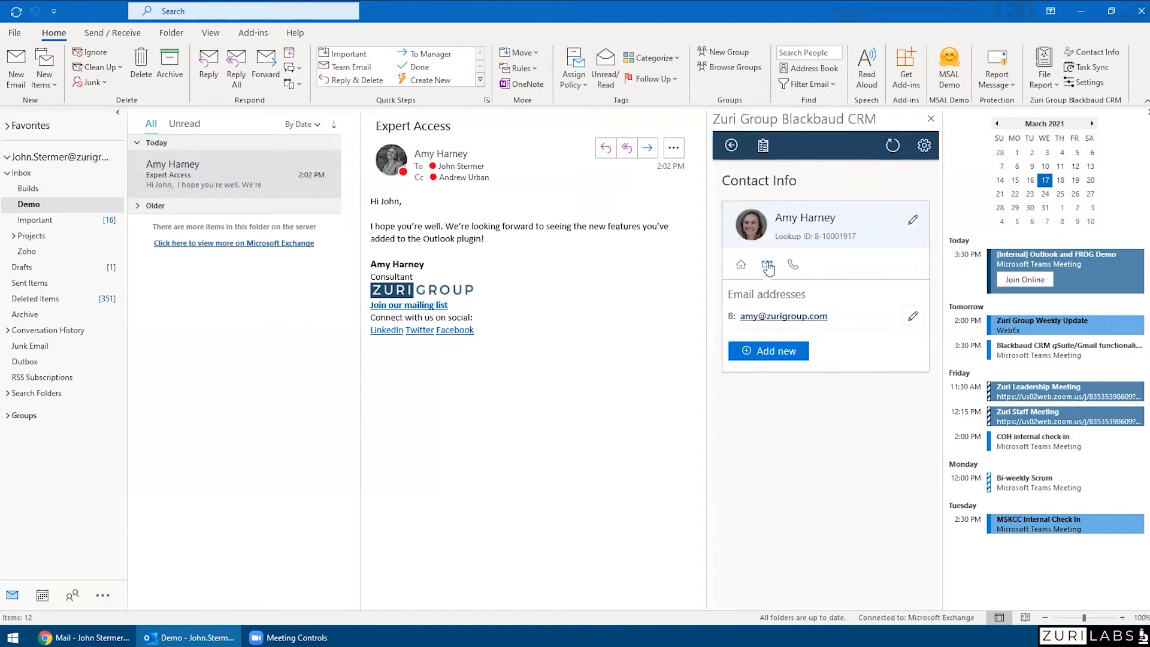
click(767, 351)
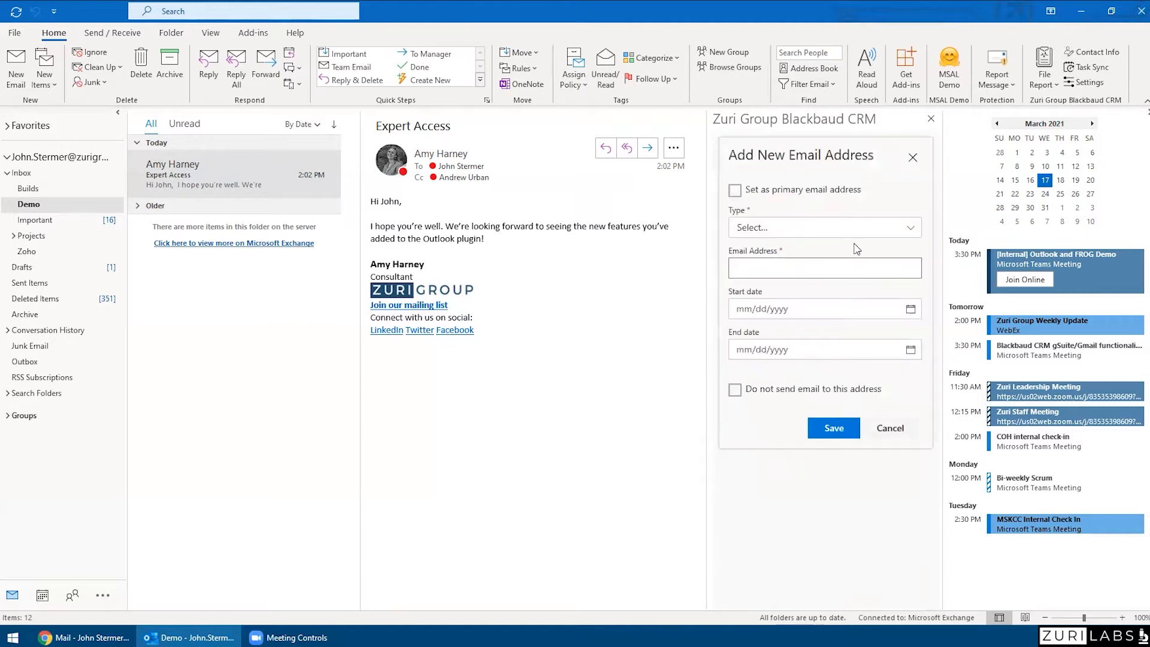
click(822, 226)
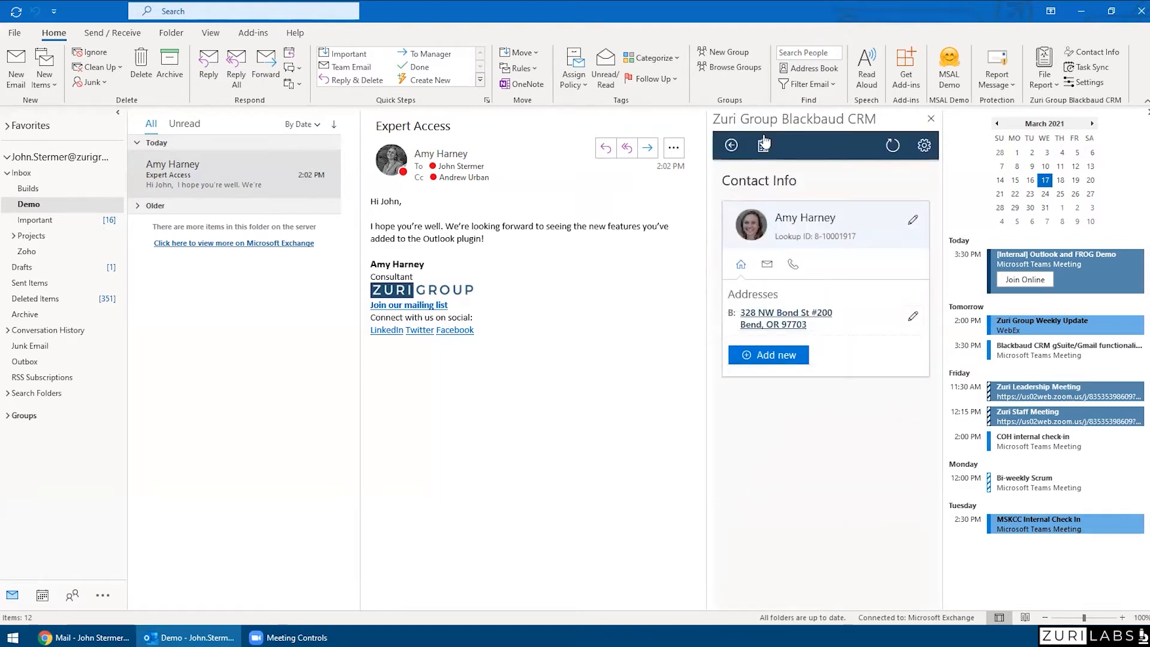
click(763, 145)
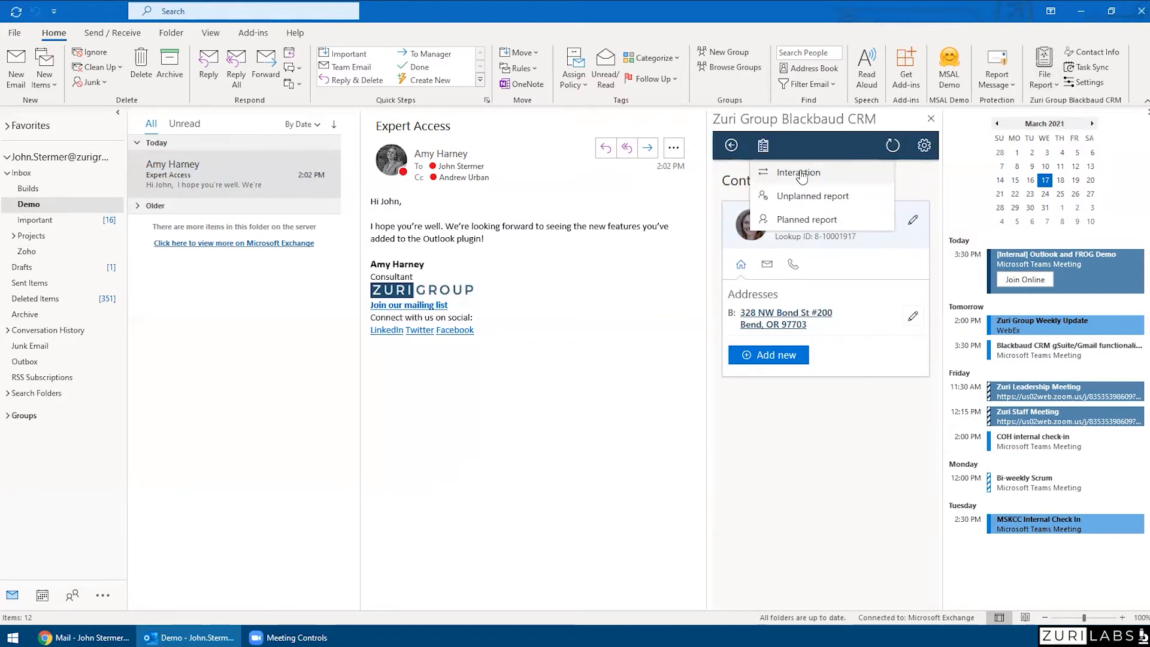
click(798, 171)
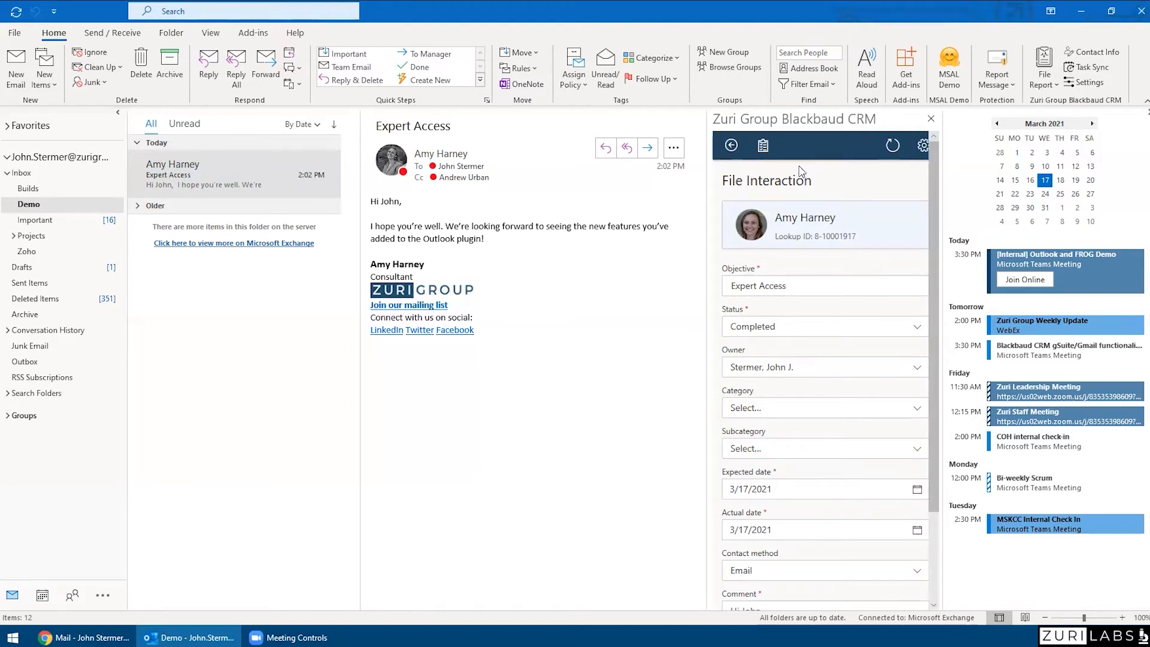
scroll(down, 3)
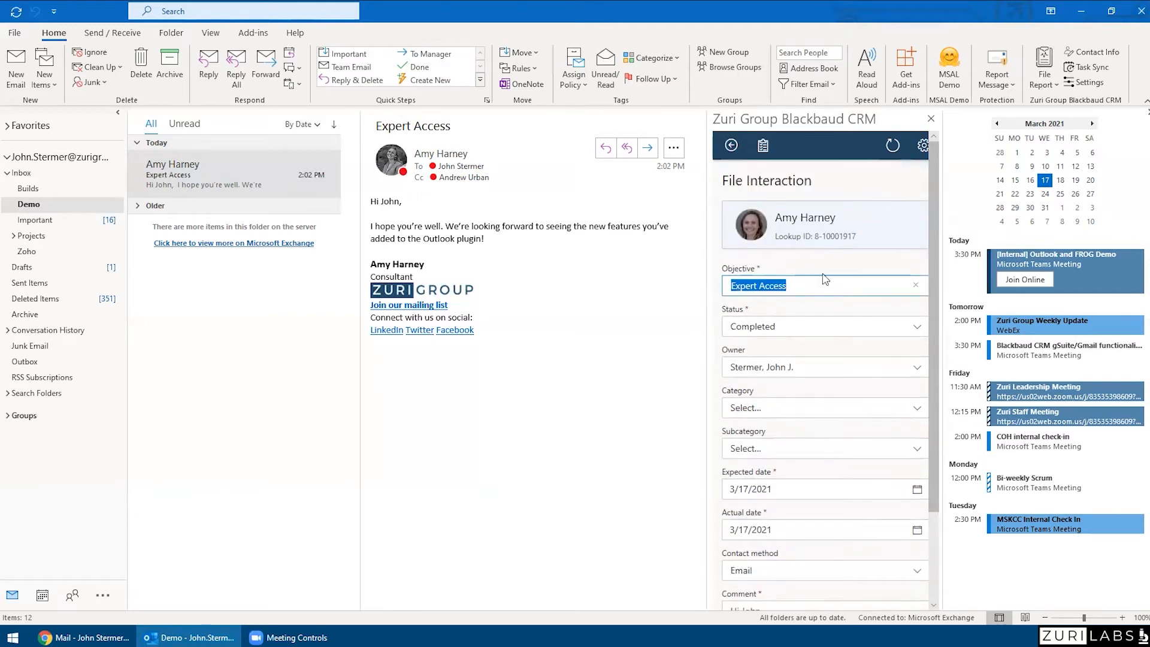
scroll(down, 3)
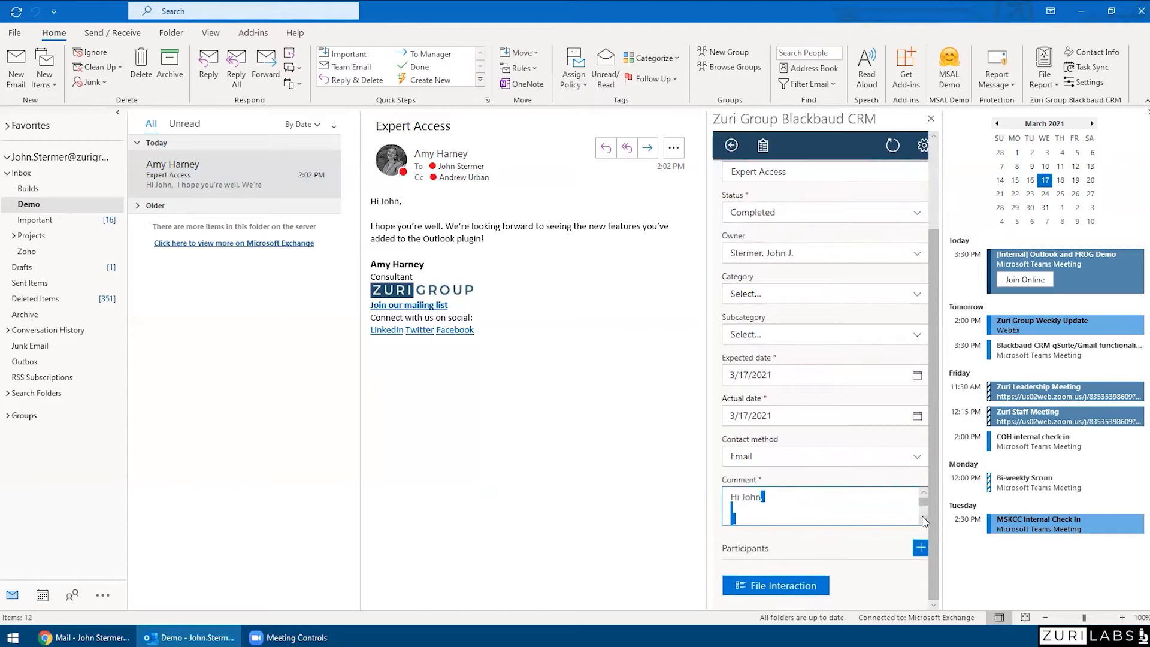
text(I hope you're well. We're looking forward to seeing the new features you've added to the)
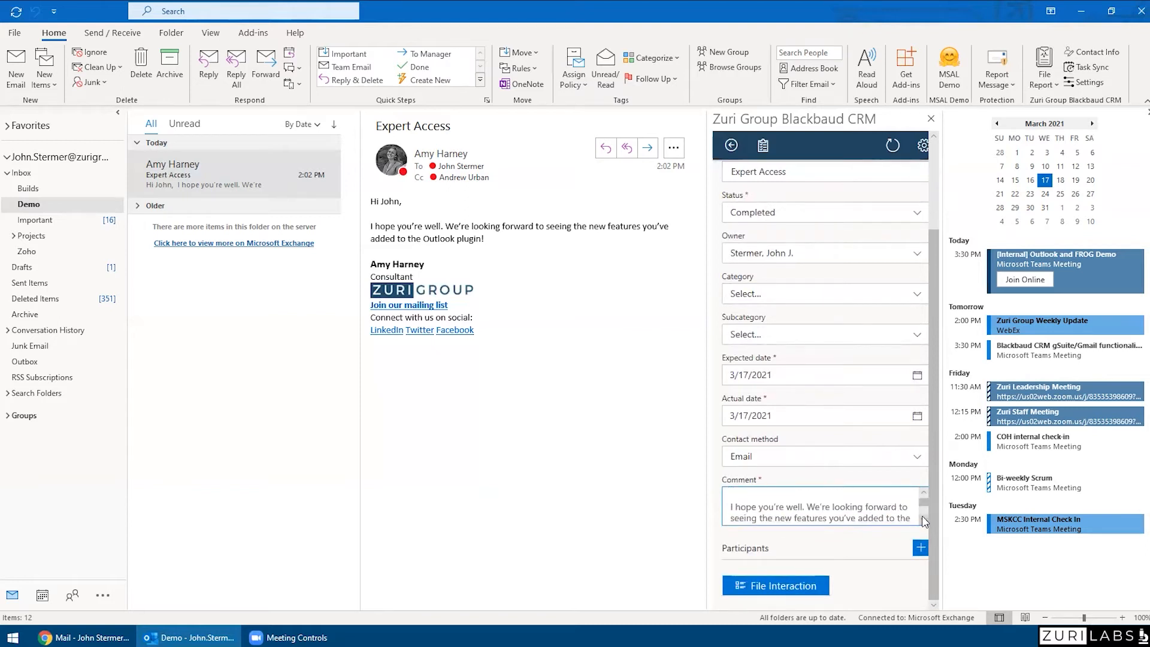
mouse_move(848, 479)
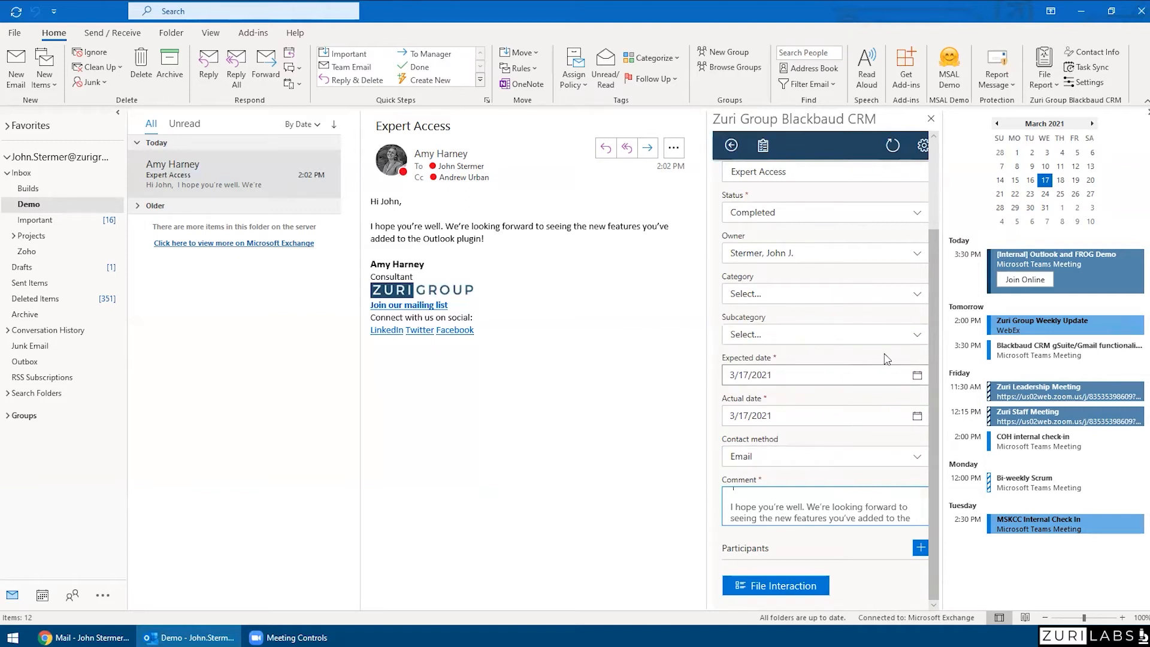
Categorise the interaction as General, subcategory Tech demo, and begin a fundraiser search for the owner
click(822, 293)
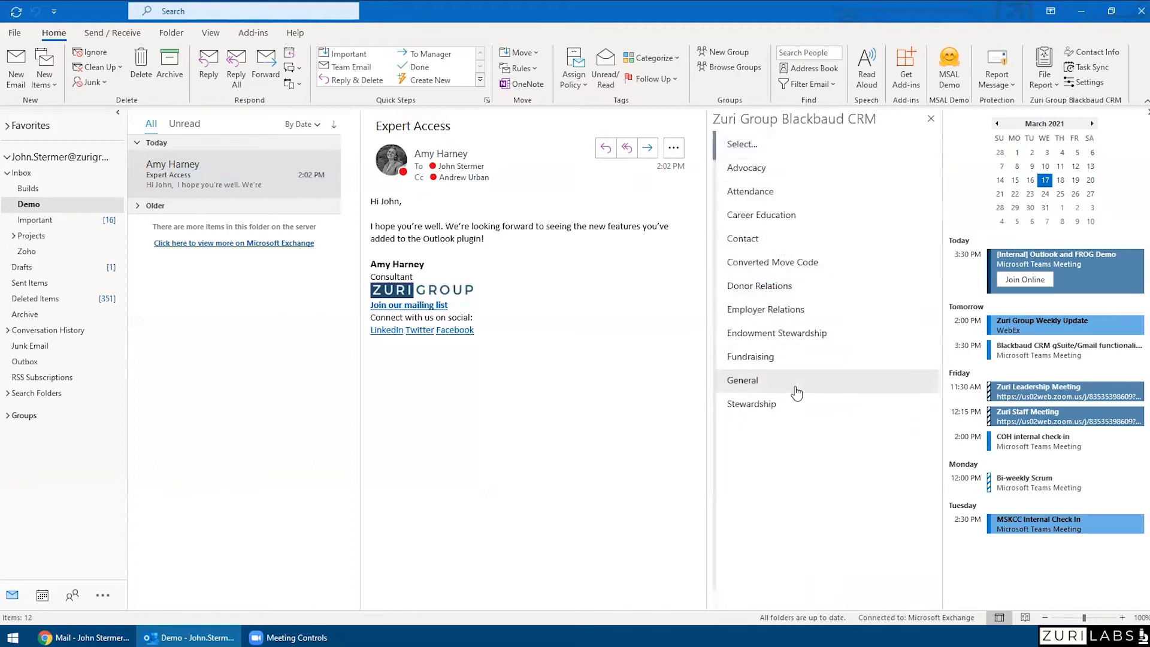
click(743, 379)
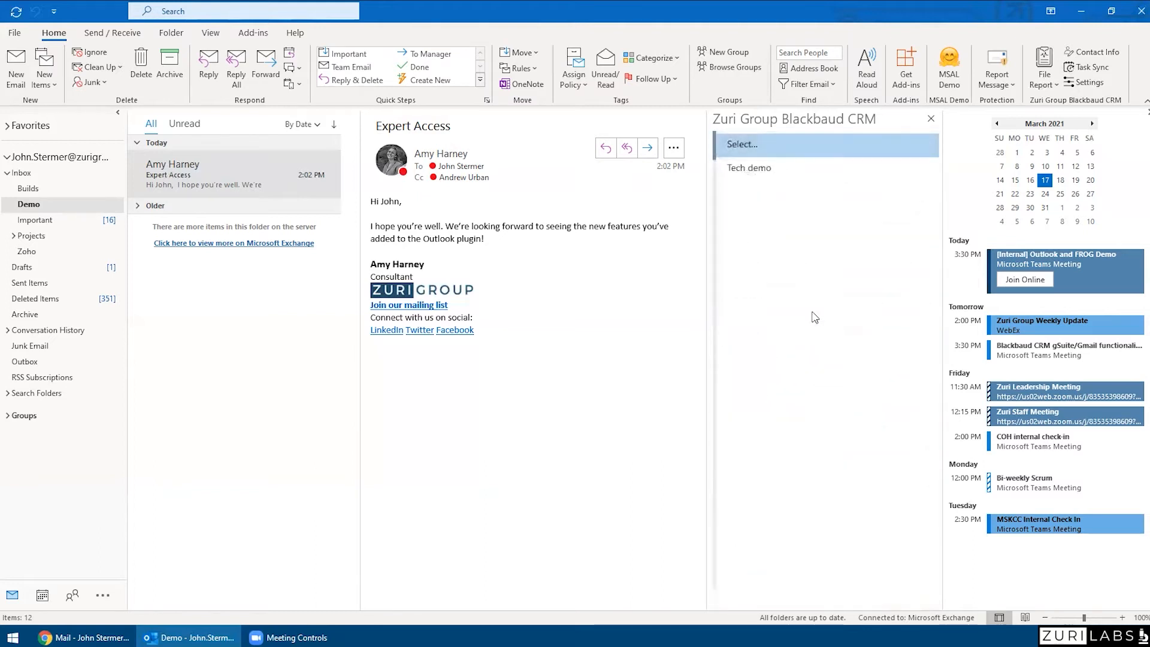
click(748, 167)
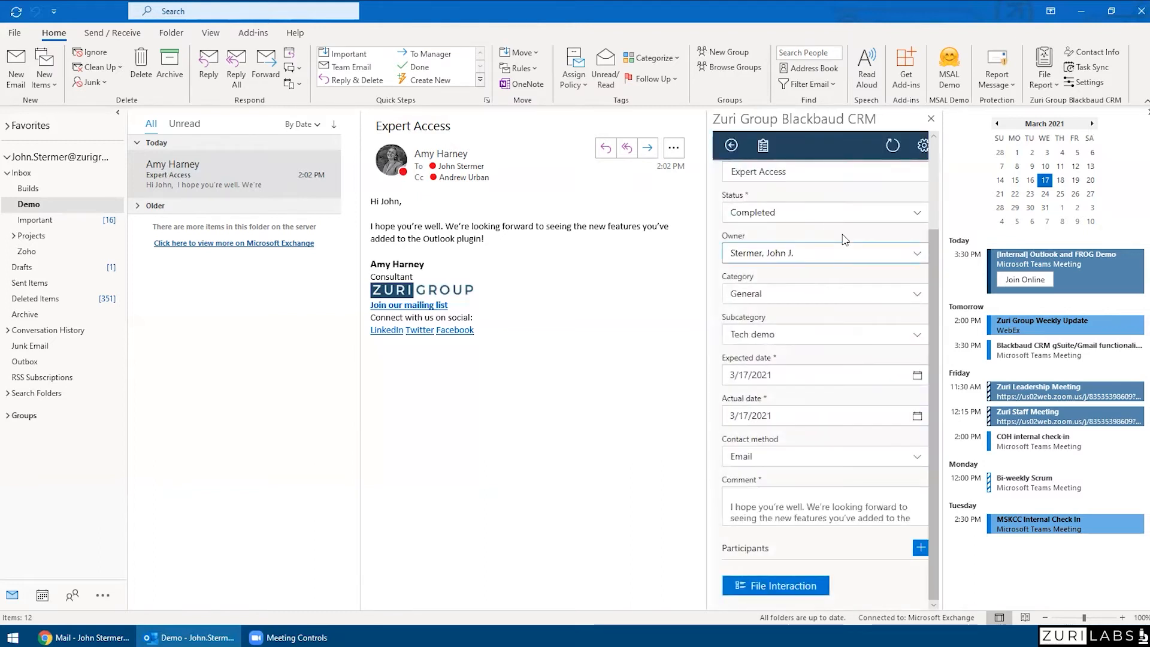
click(775, 586)
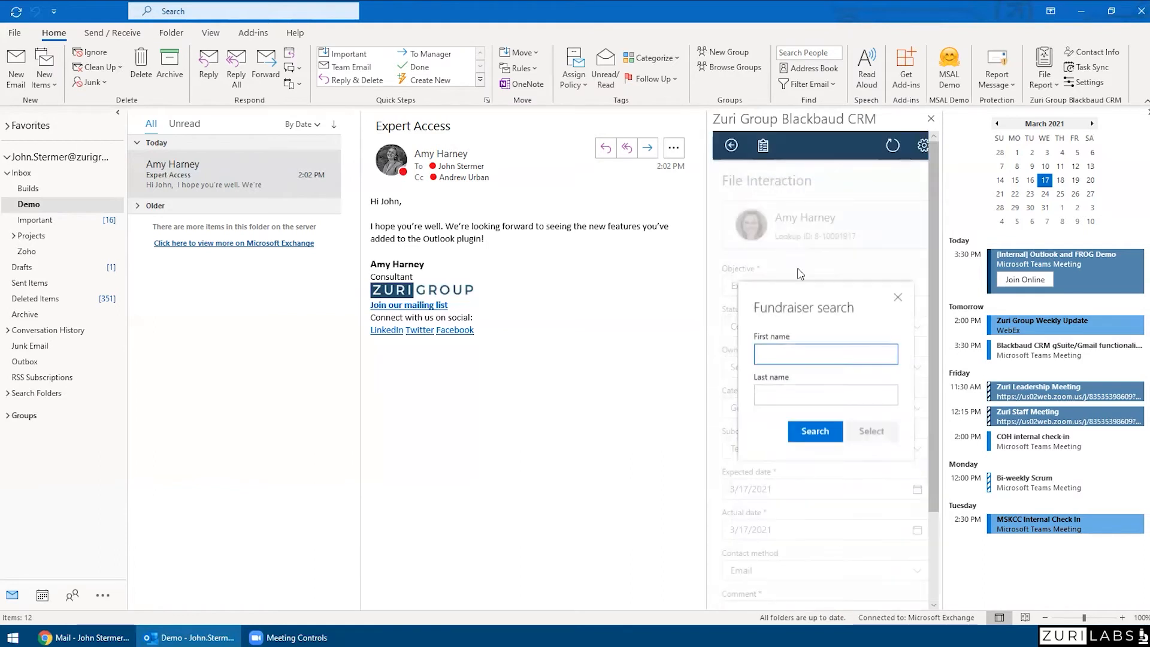
text(jo)
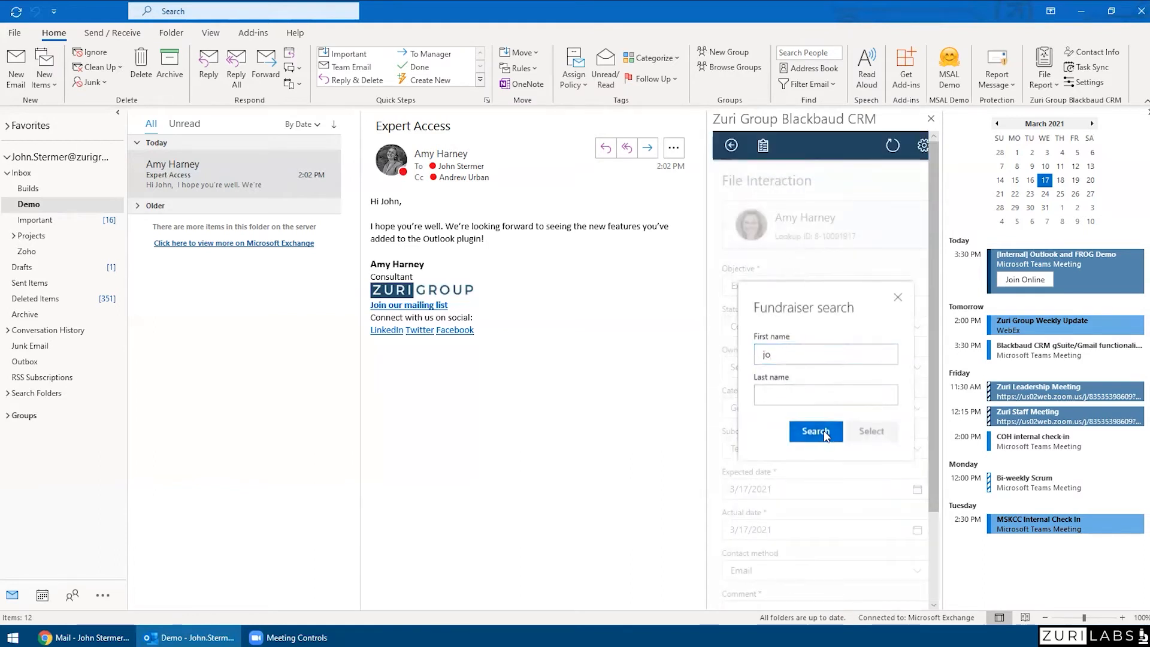
click(814, 431)
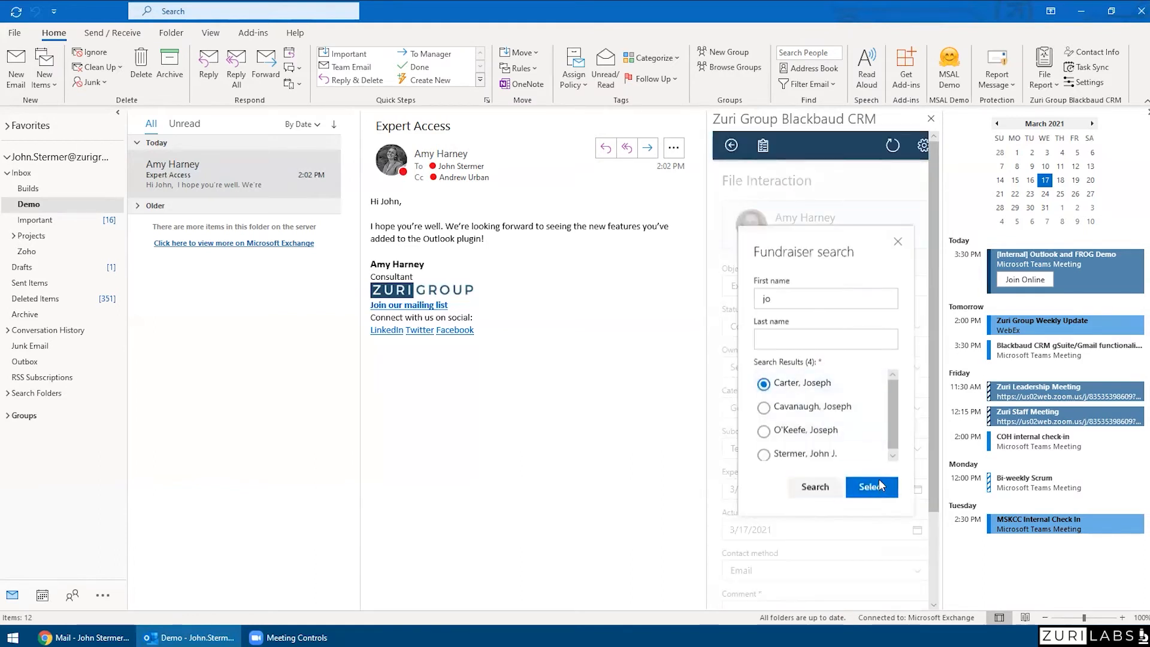
click(870, 486)
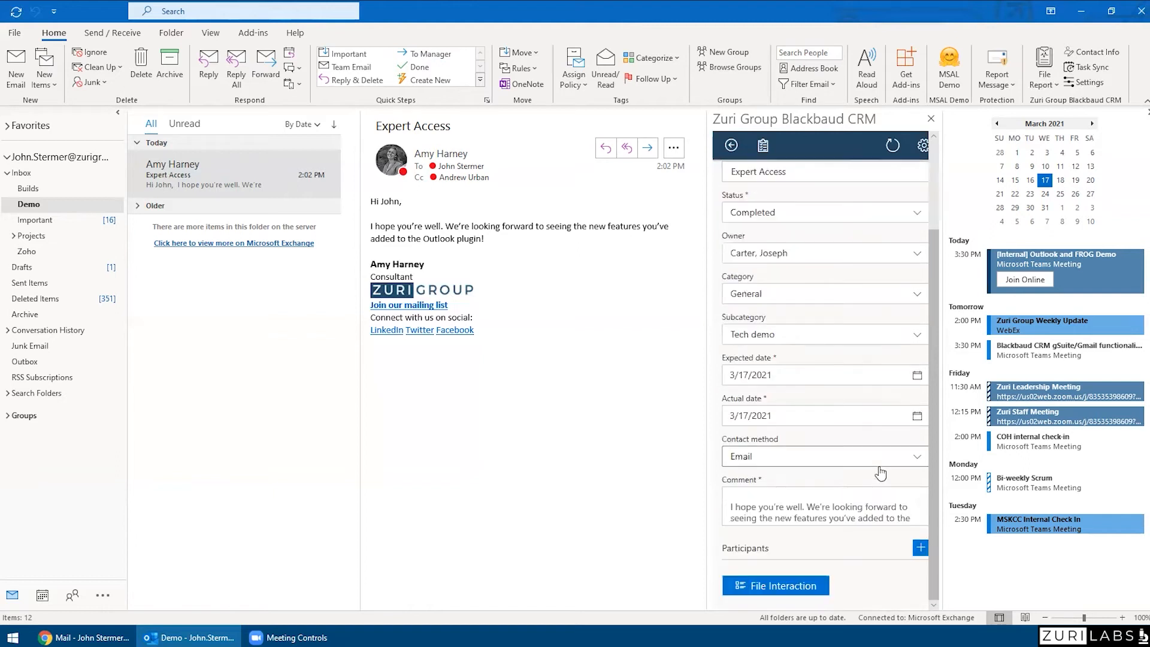
click(920, 547)
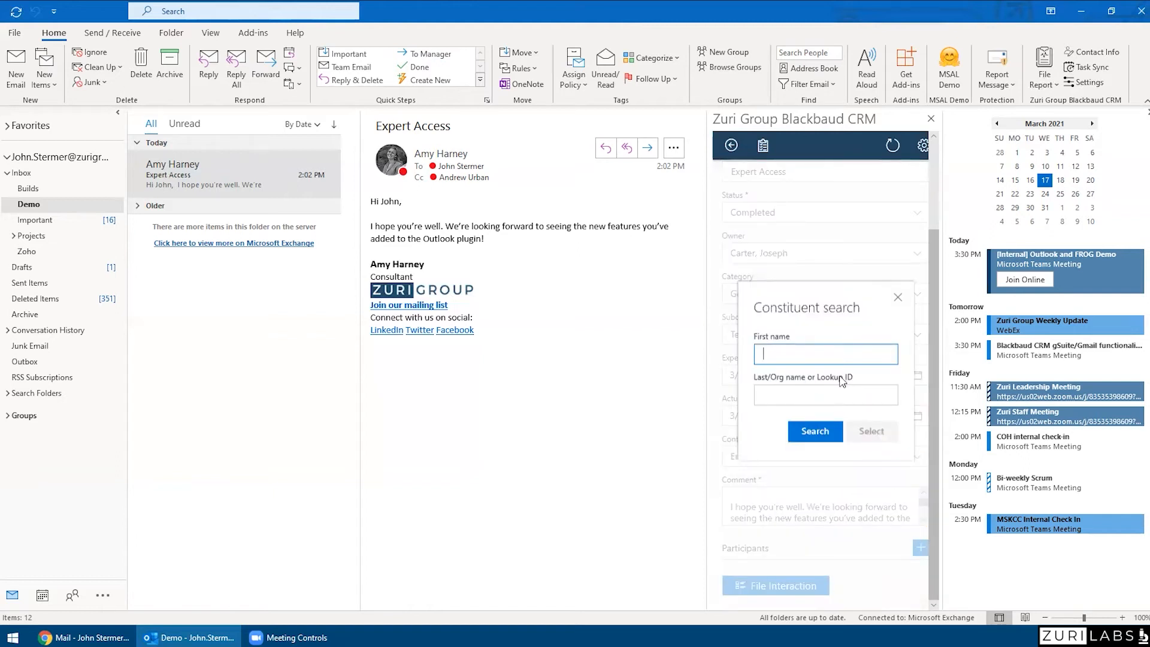
text(jo)
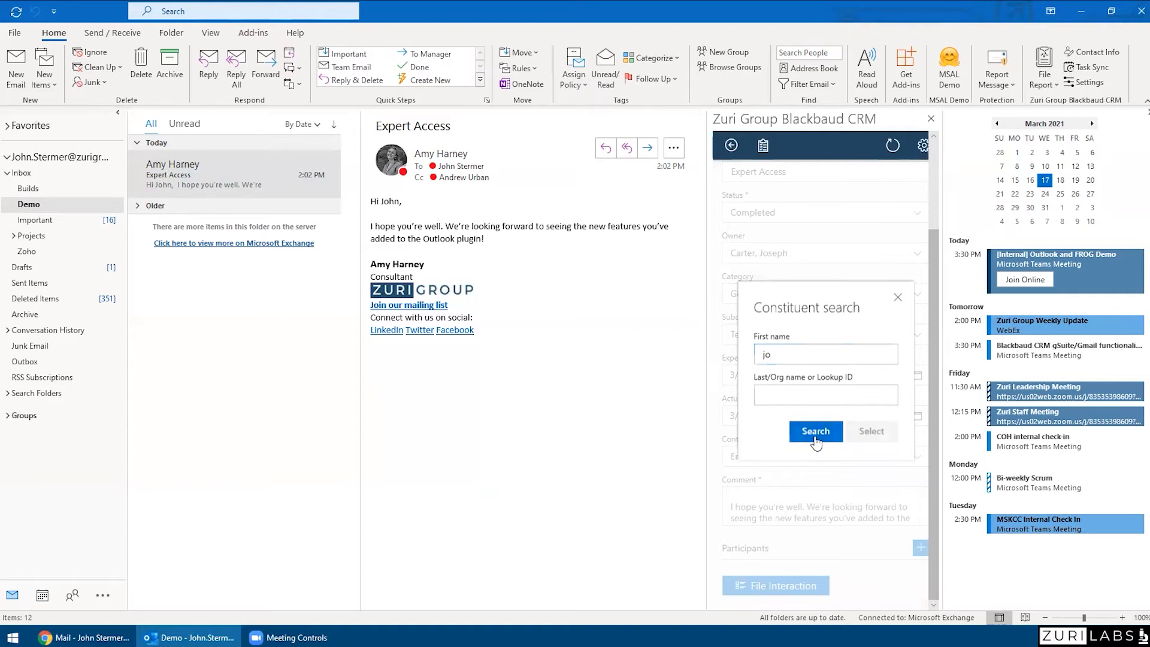
click(815, 431)
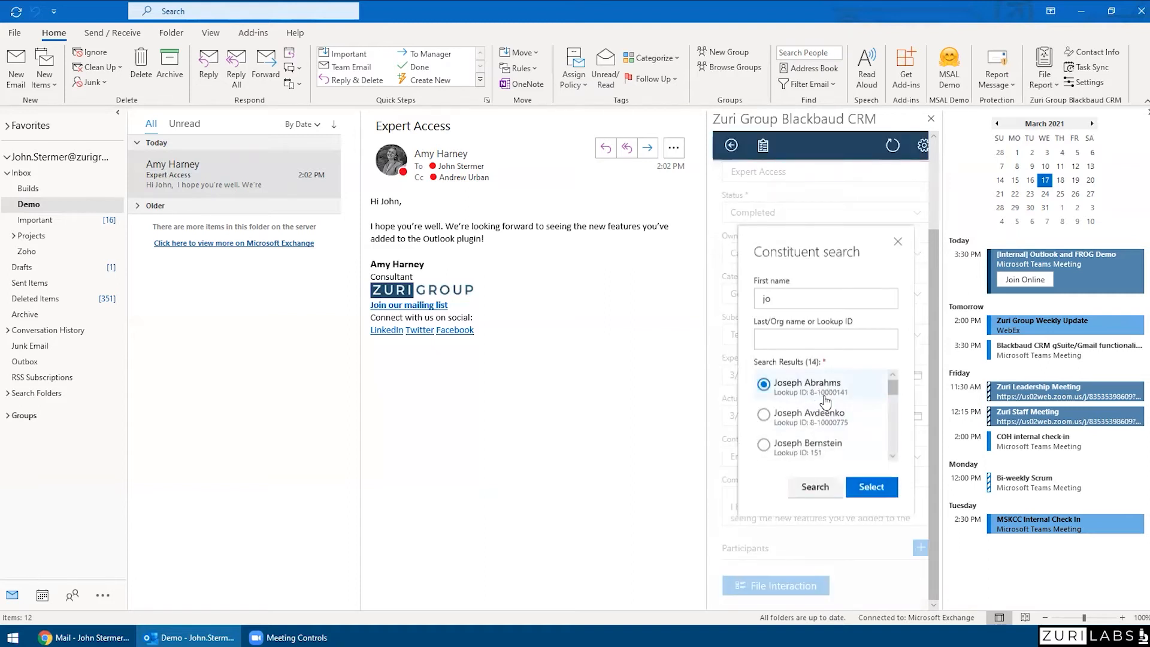
click(870, 486)
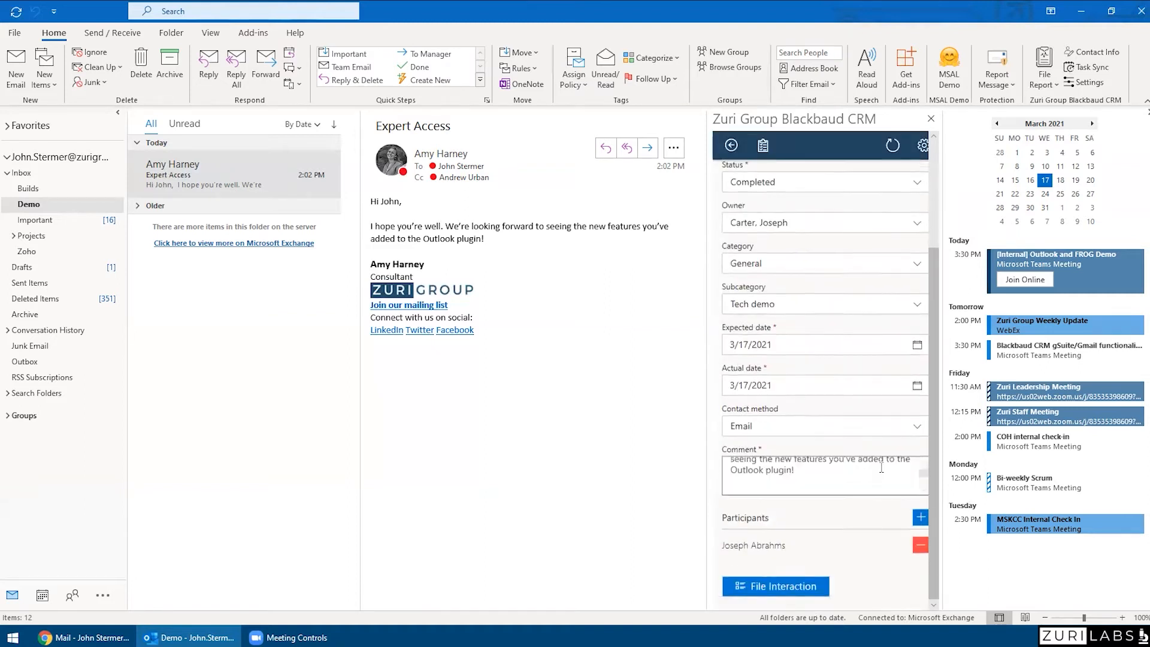
click(775, 585)
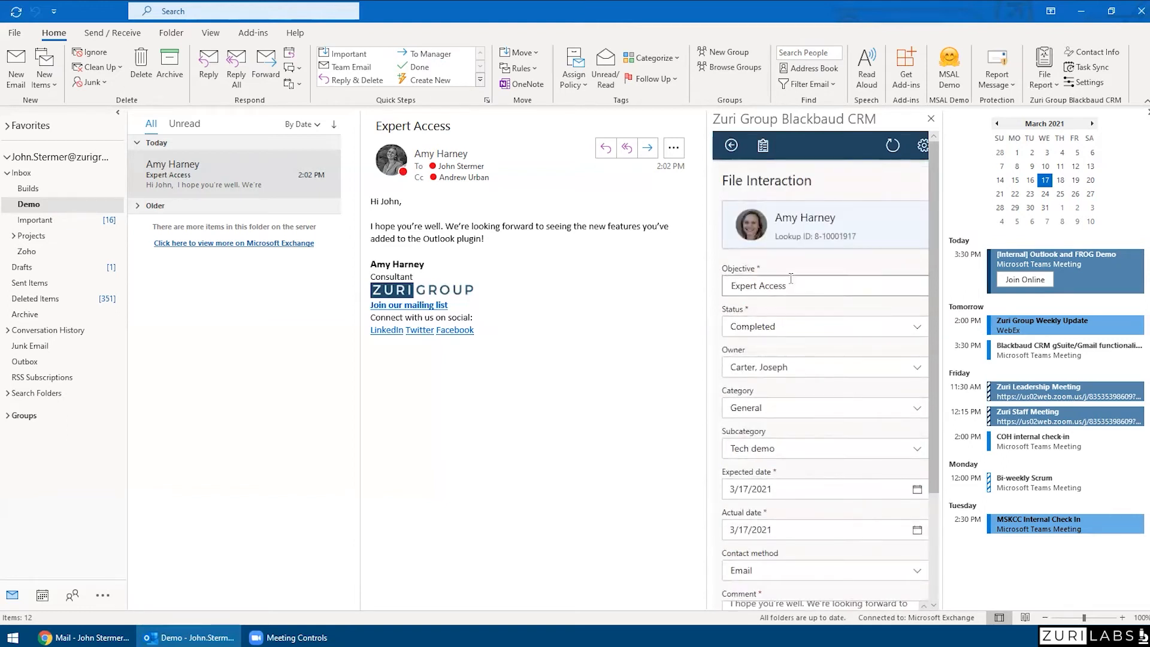
click(762, 145)
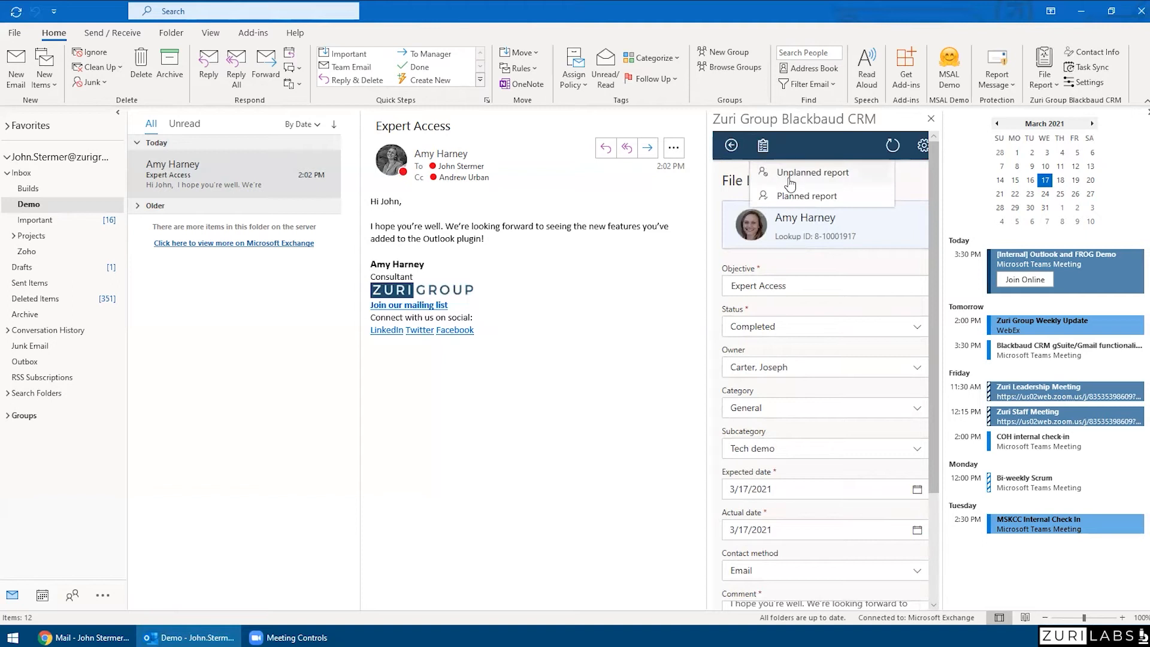
click(812, 171)
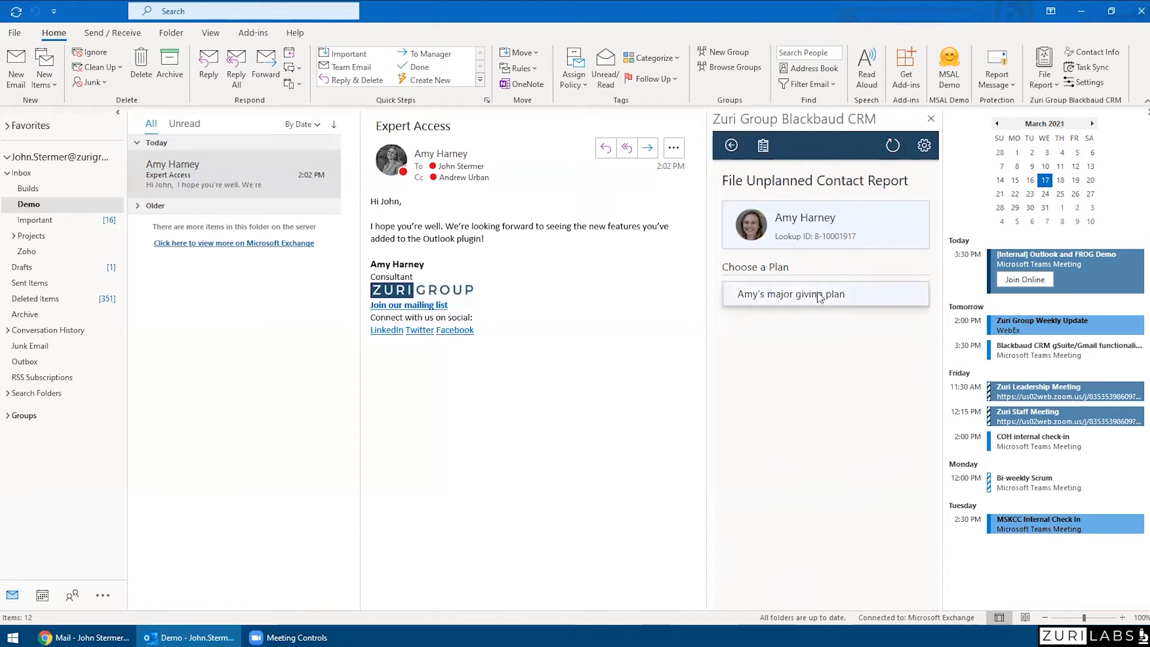
click(790, 293)
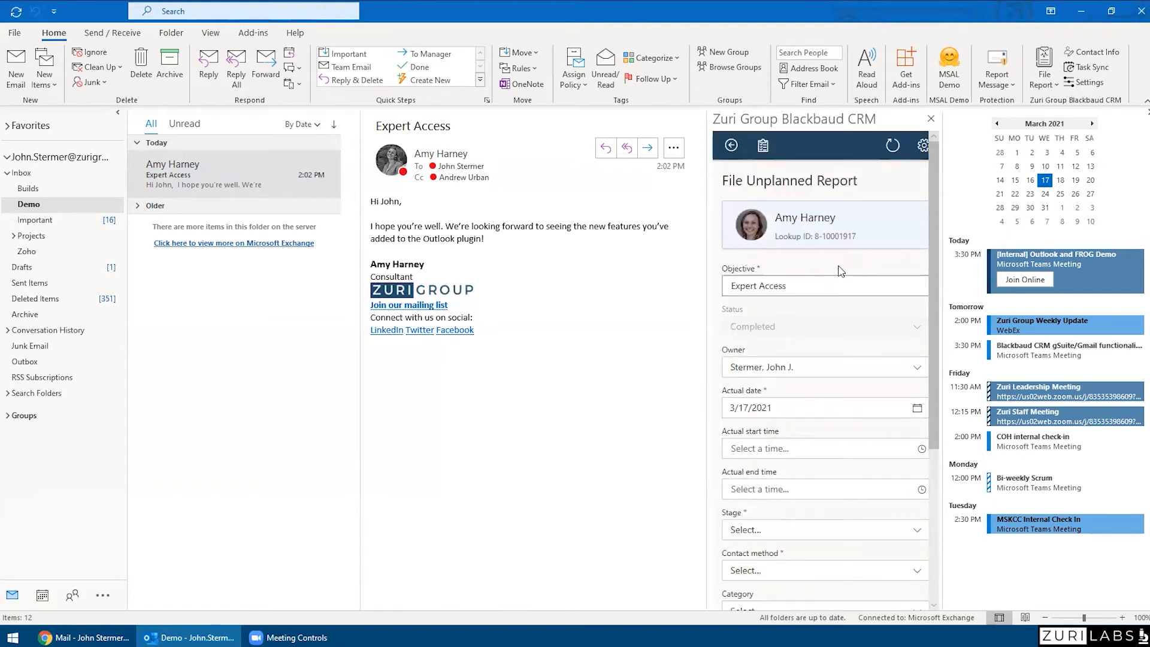
mouse_move(837, 275)
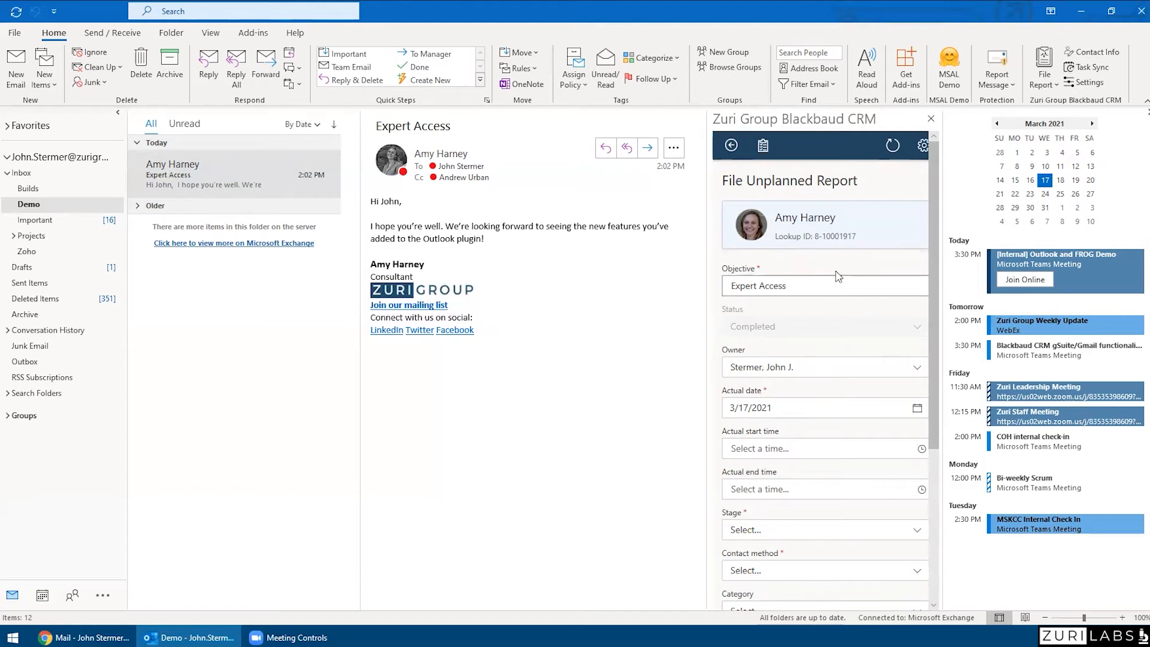
scroll(down, 3)
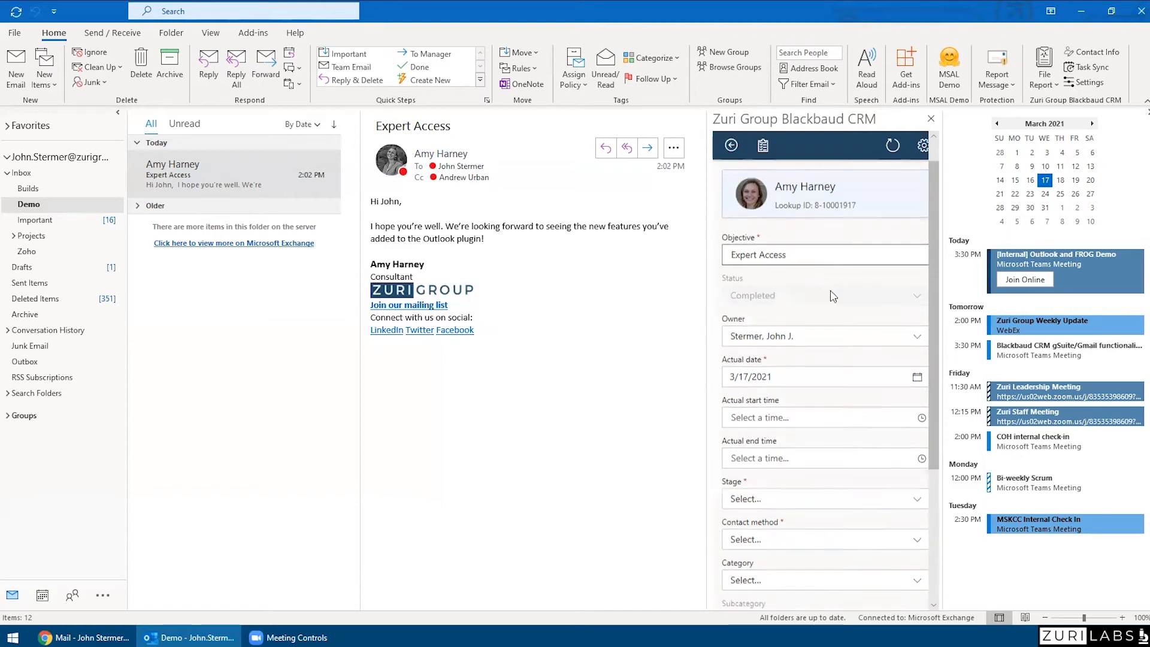
scroll(down, 3)
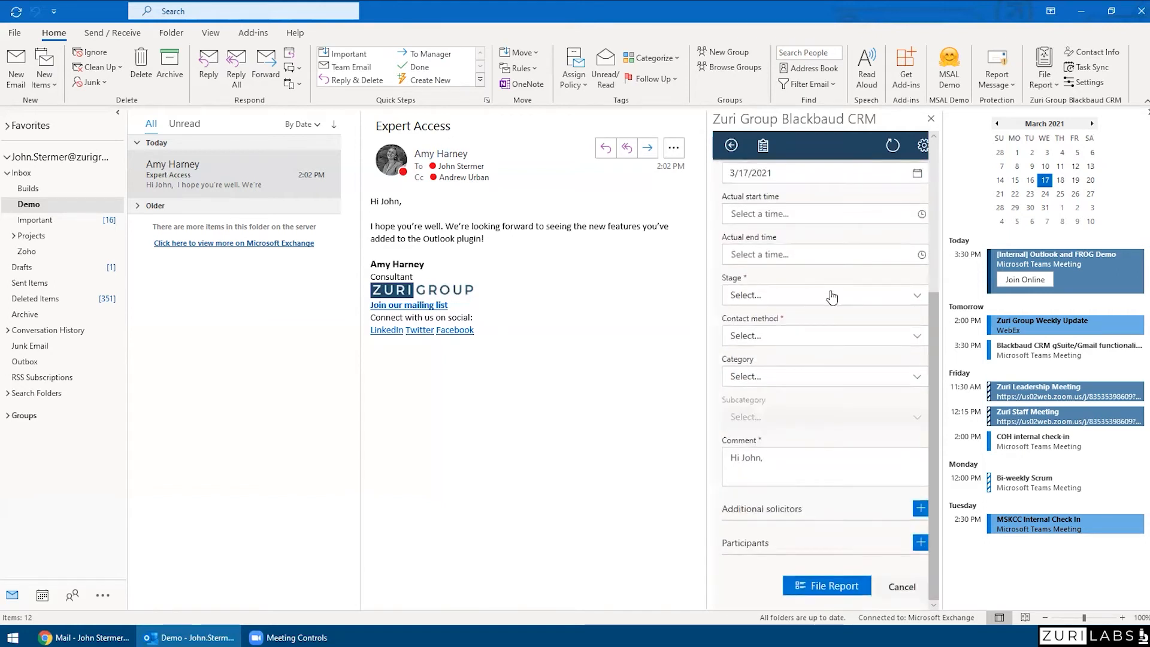
mouse_move(888, 279)
text(jo)
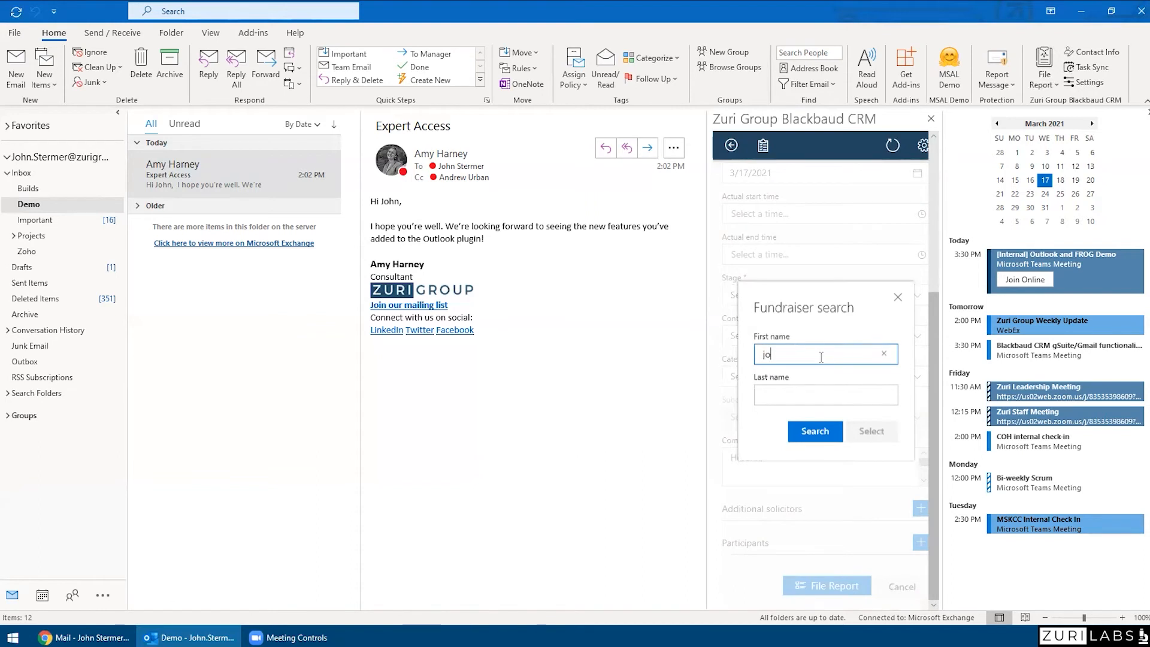
click(814, 430)
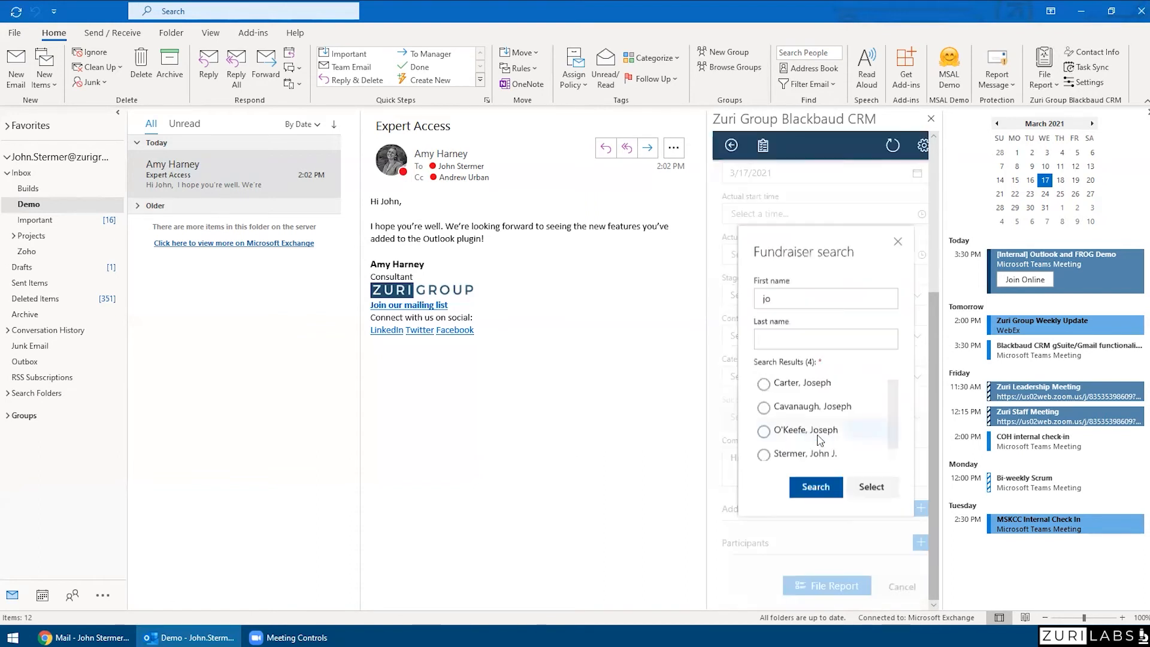
click(870, 487)
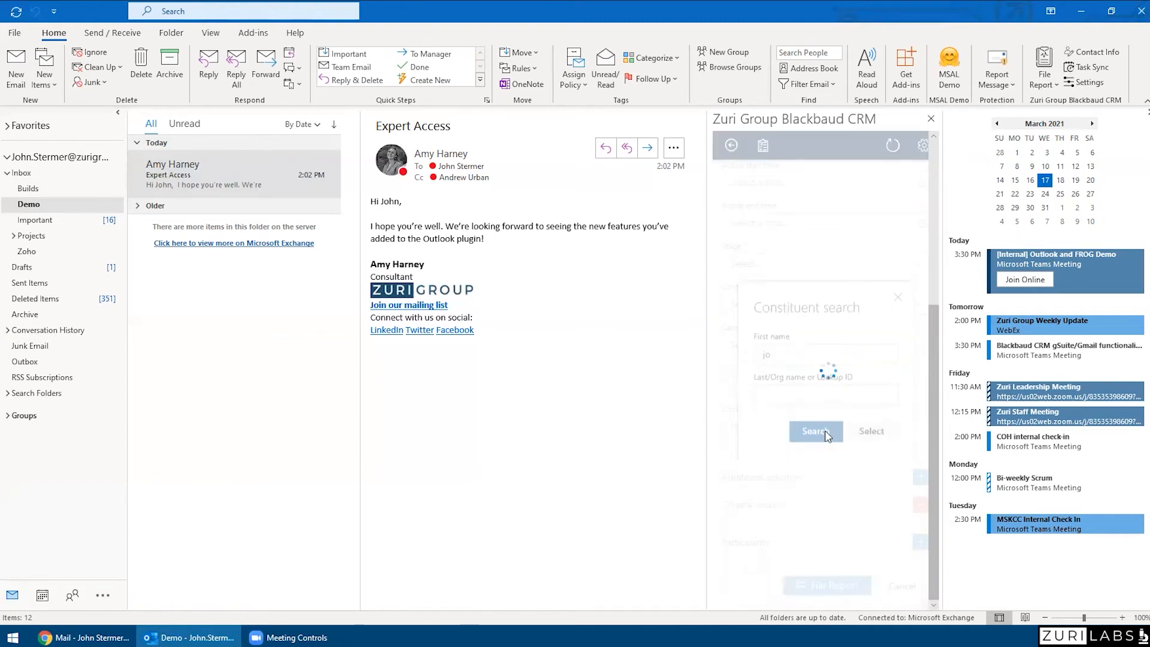
click(814, 430)
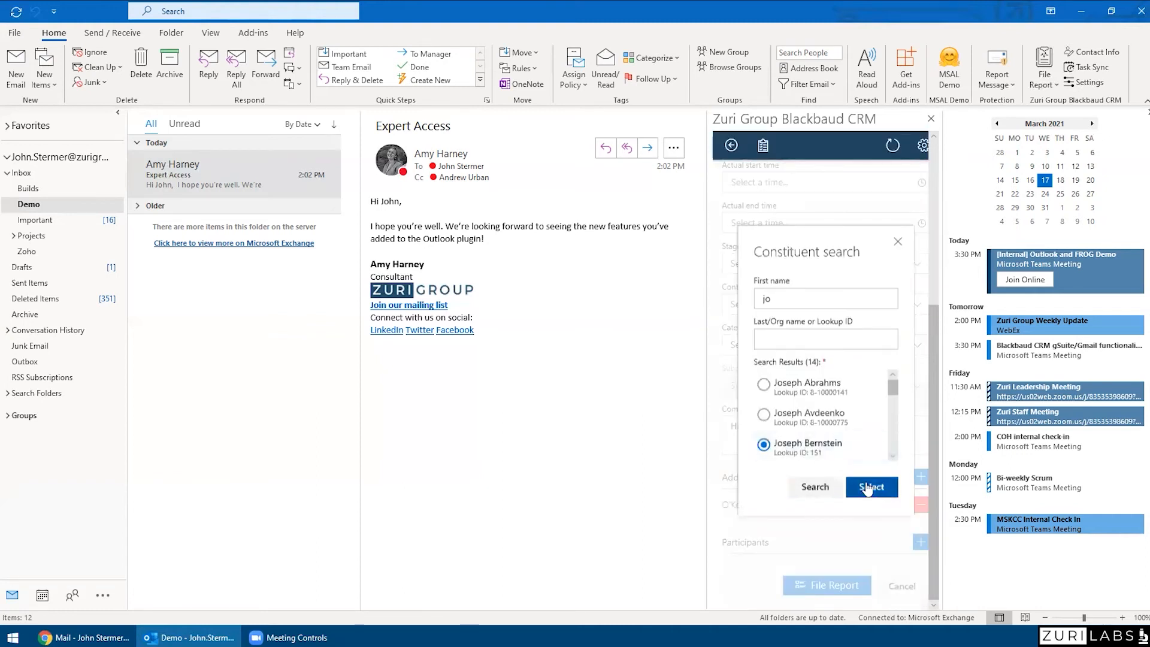
click(870, 487)
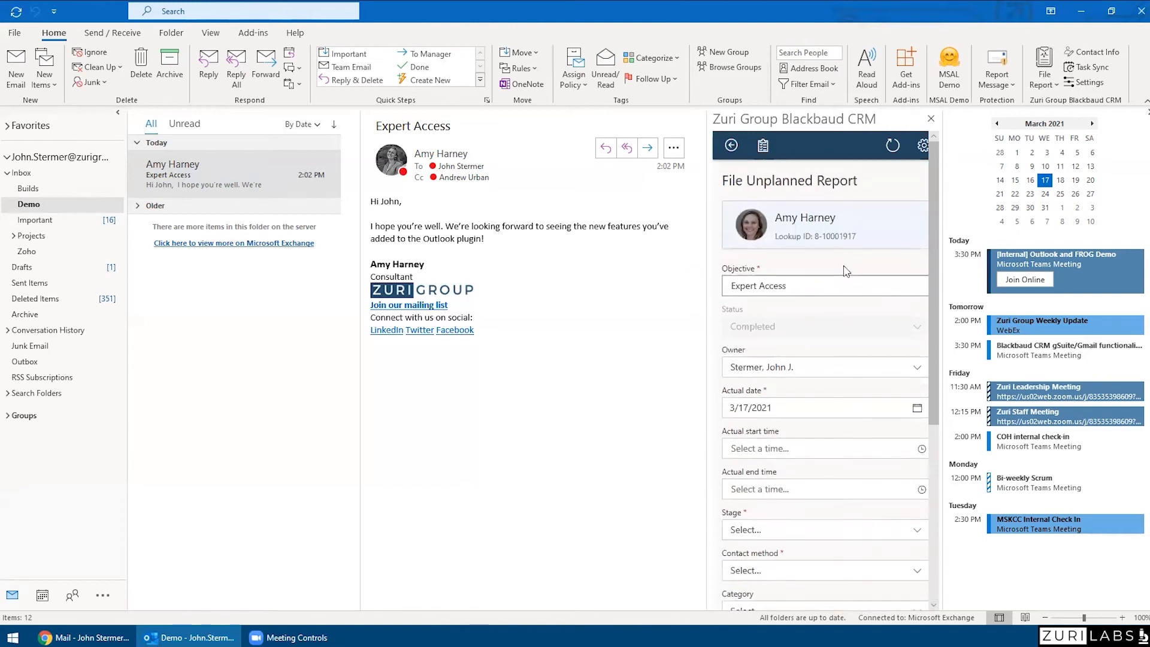
click(761, 145)
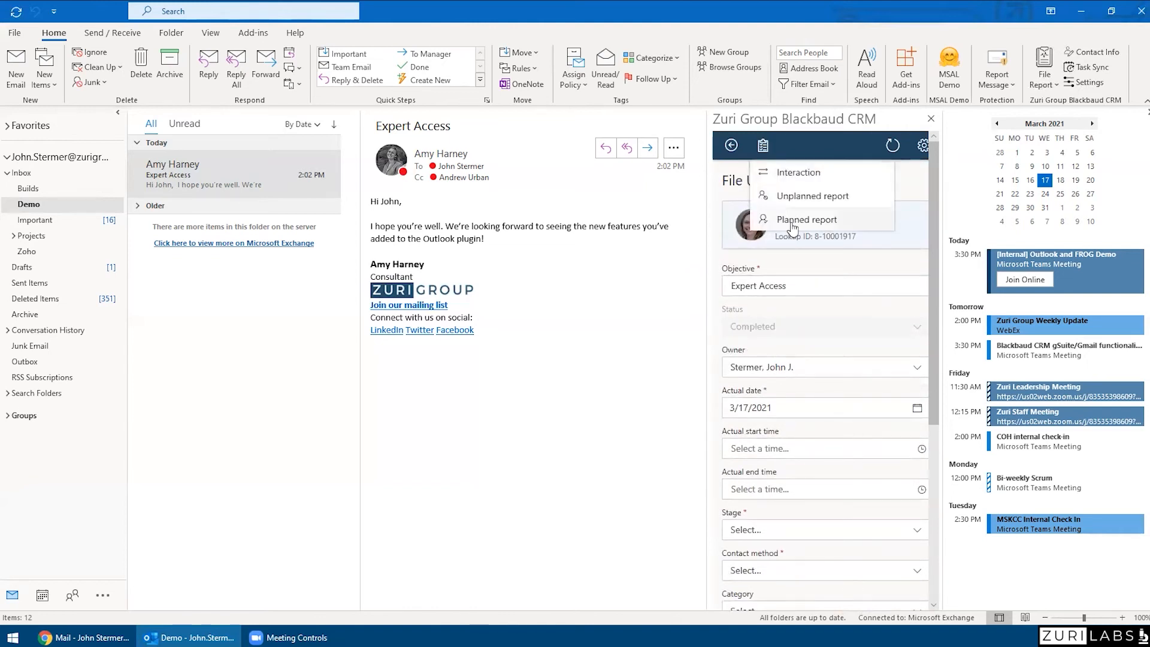
Start a Planned Report on the Demo Outlook Add-on step of Amy's major giving plan
click(806, 218)
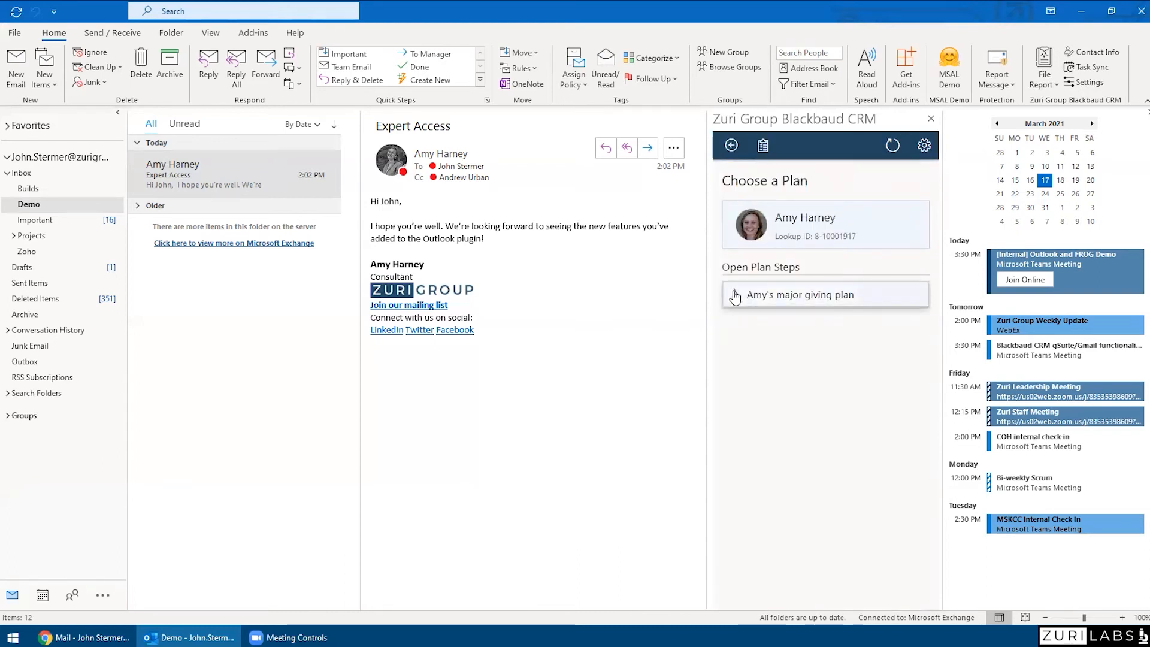
click(801, 294)
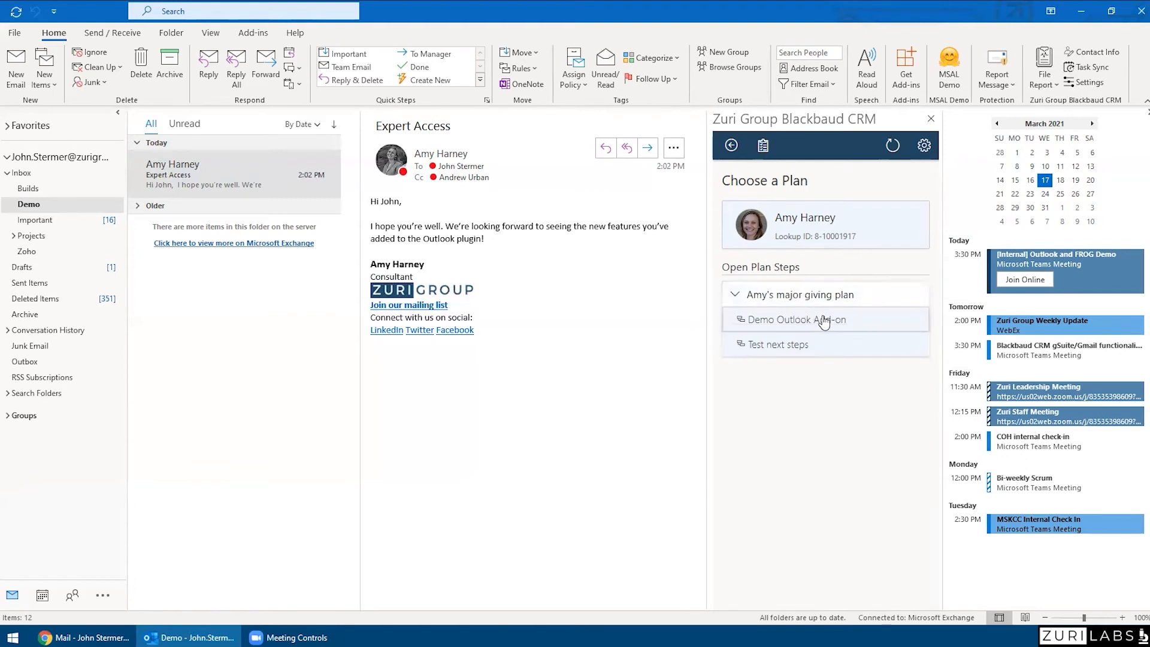
mouse_move(823, 327)
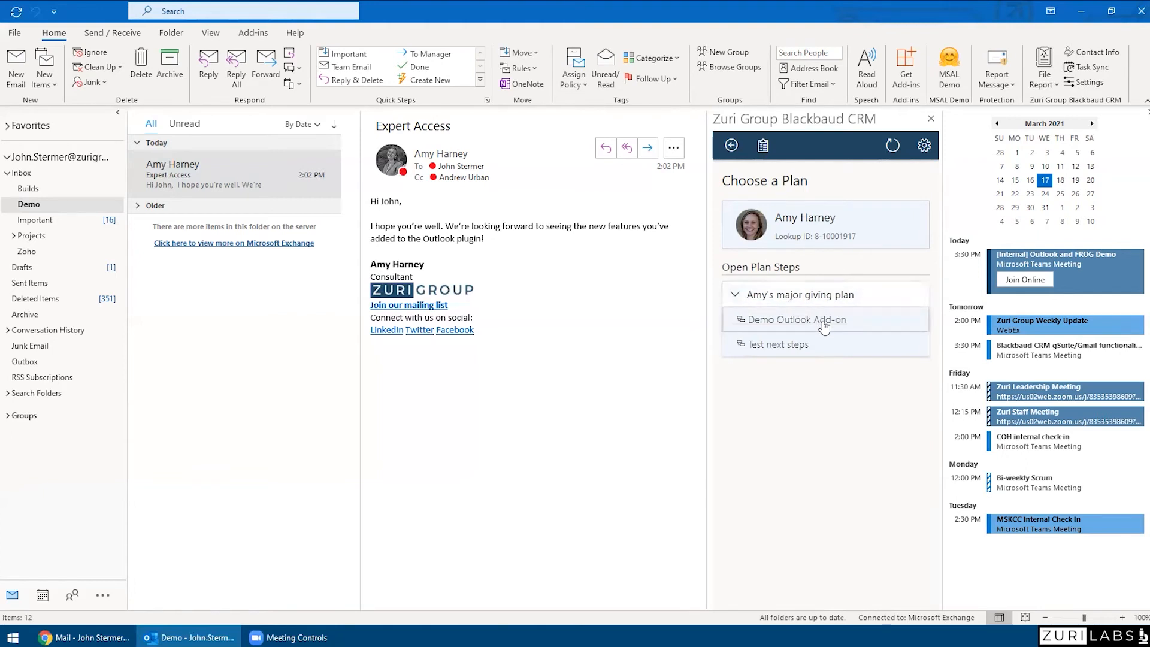
mouse_move(825, 324)
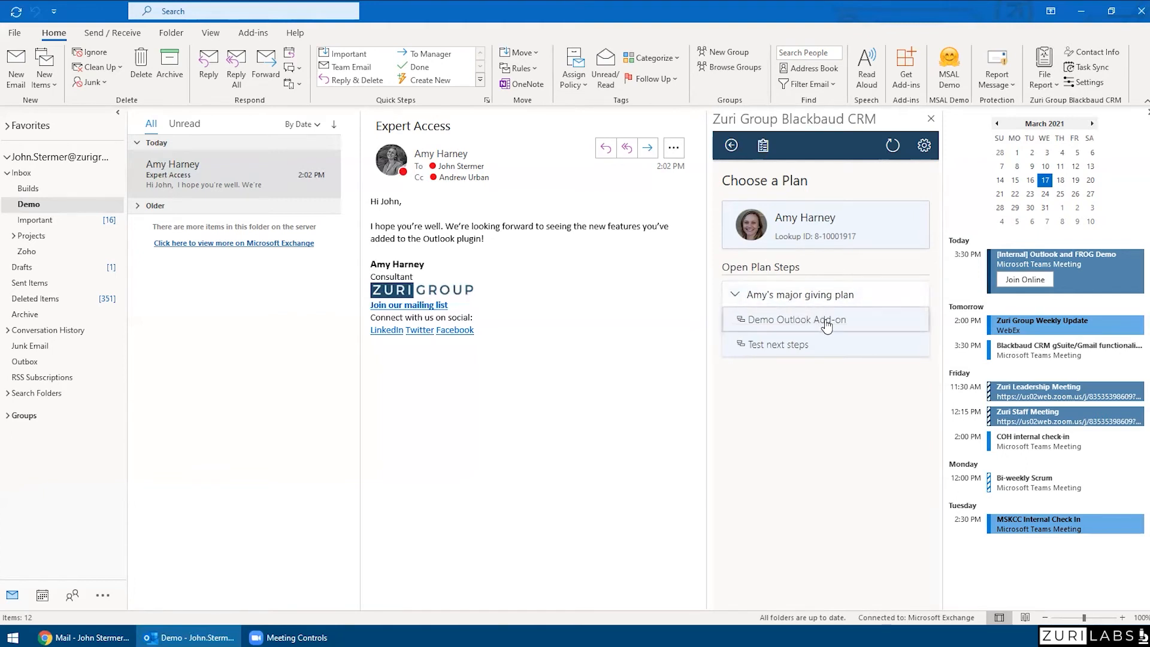
click(795, 319)
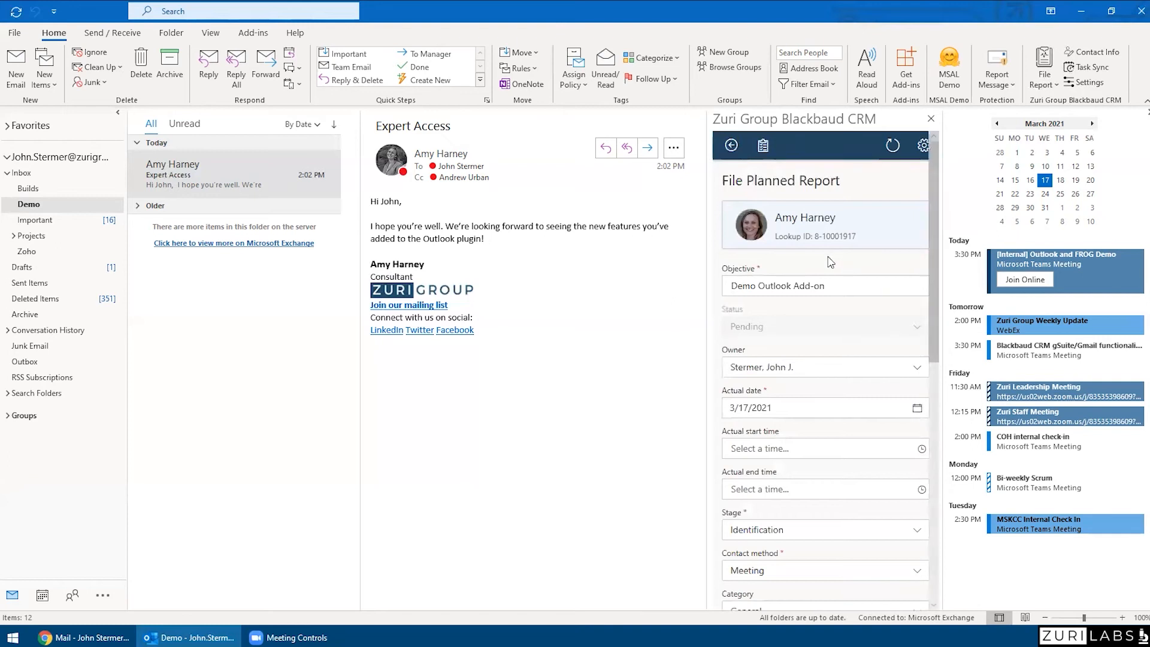
mouse_move(870, 266)
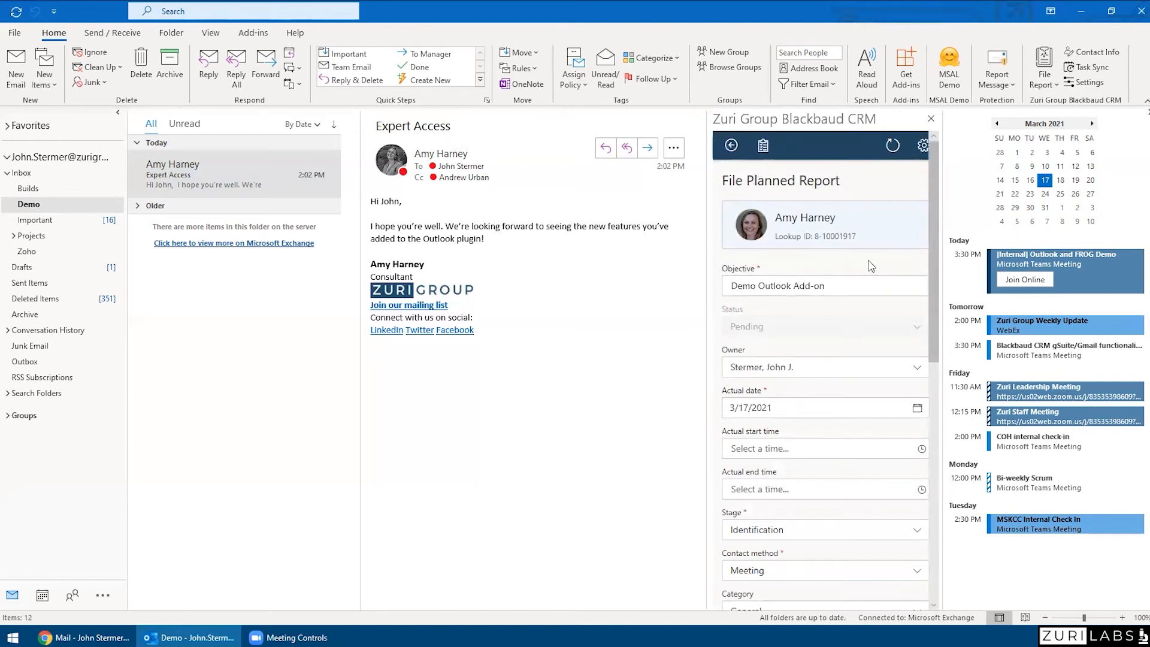
click(806, 285)
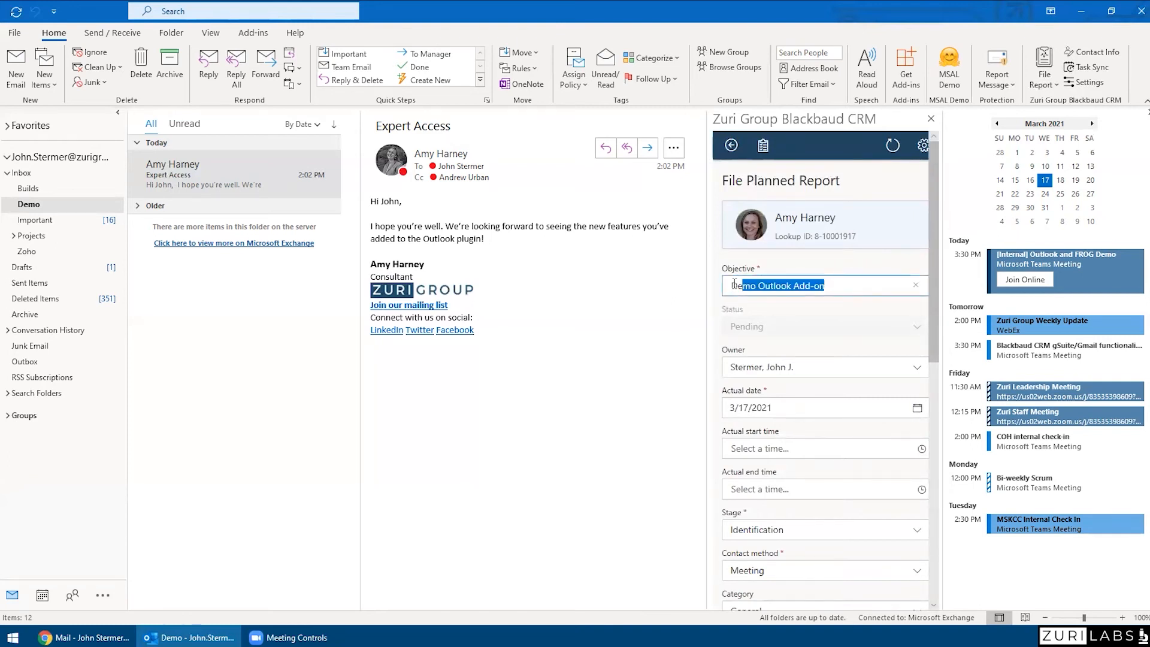
Review the Demo Outlook Add-on report form and file the report, closing the CRM pane
scroll(down, 3)
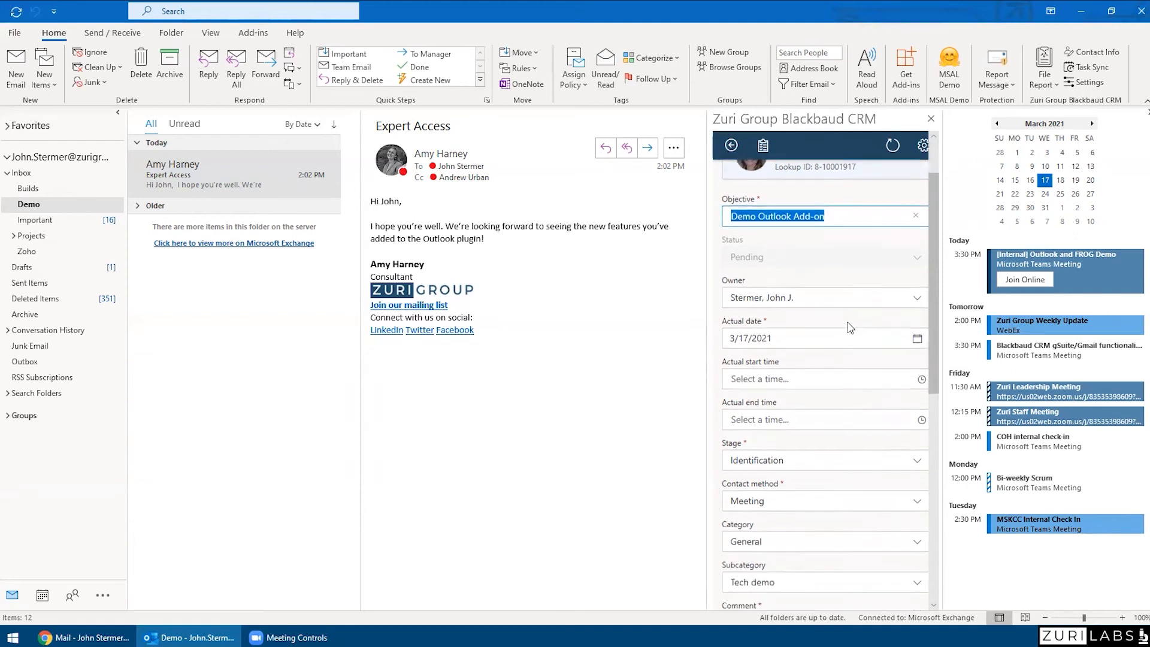
scroll(down, 3)
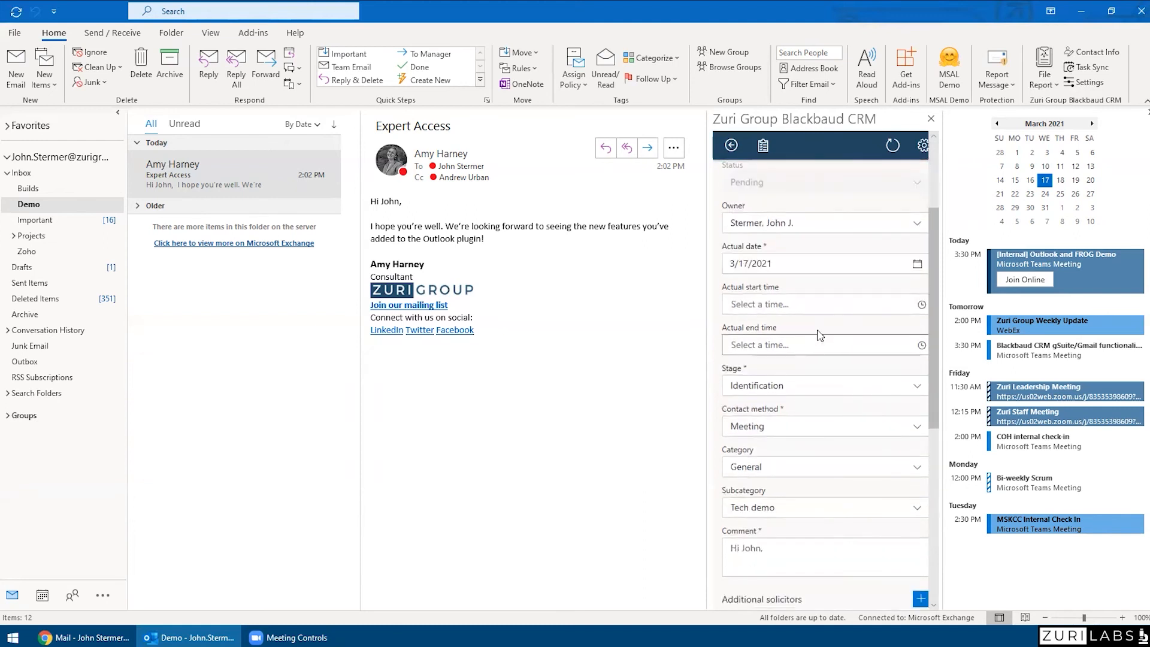
scroll(down, 3)
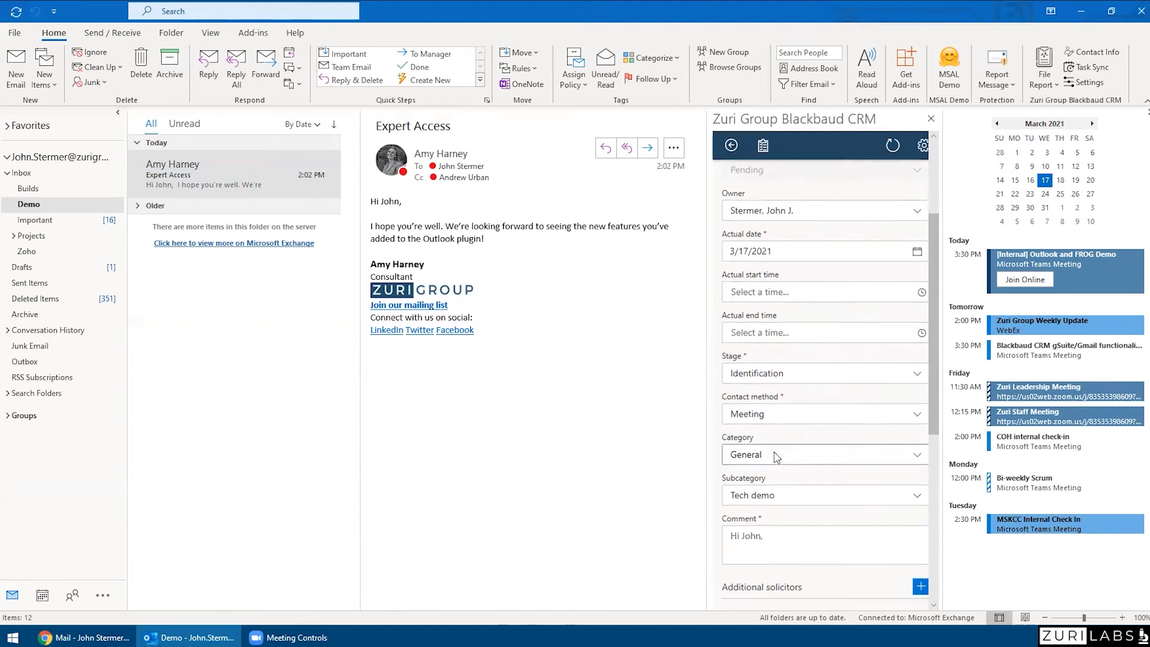
scroll(down, 3)
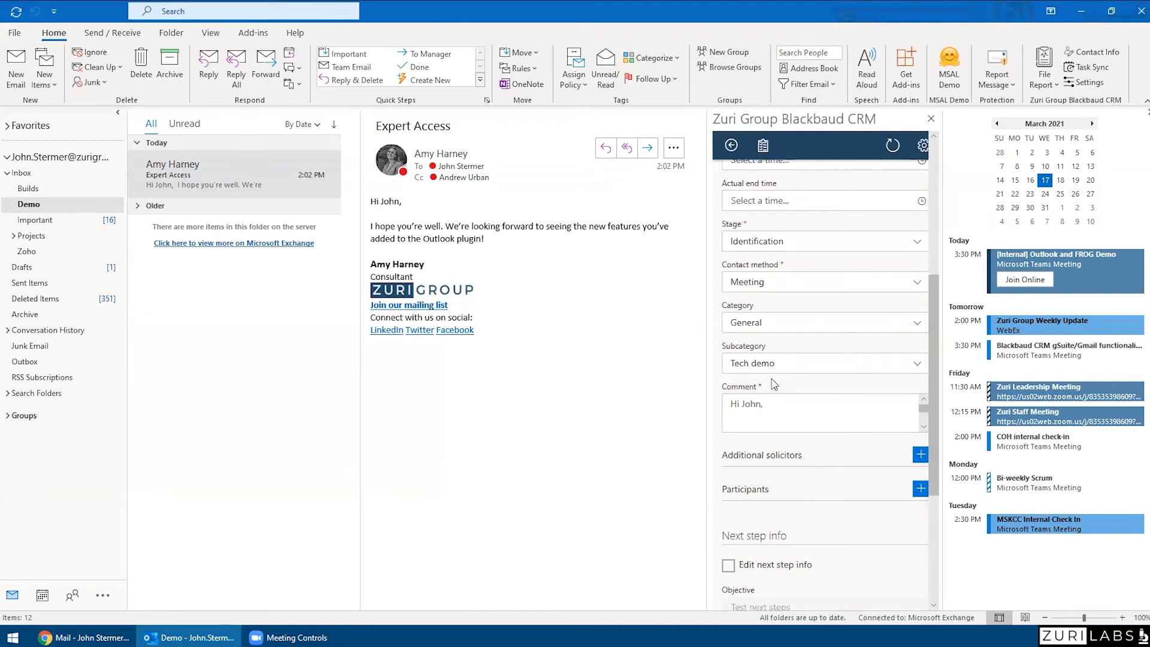
scroll(down, 3)
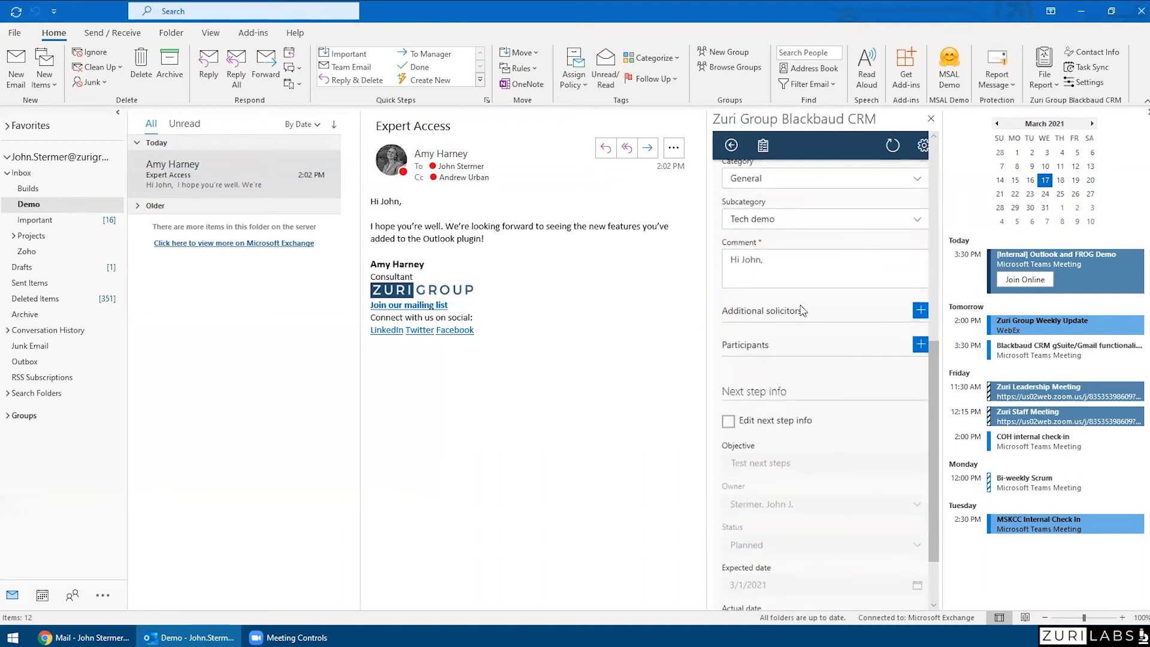
scroll(down, 3)
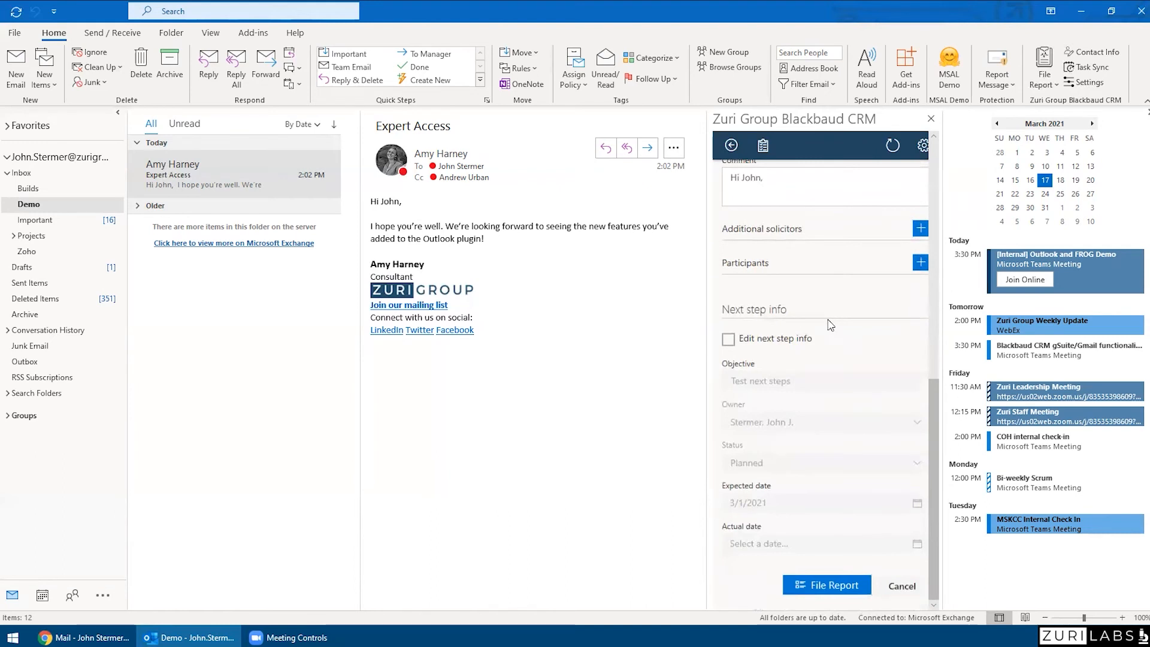
mouse_move(765, 332)
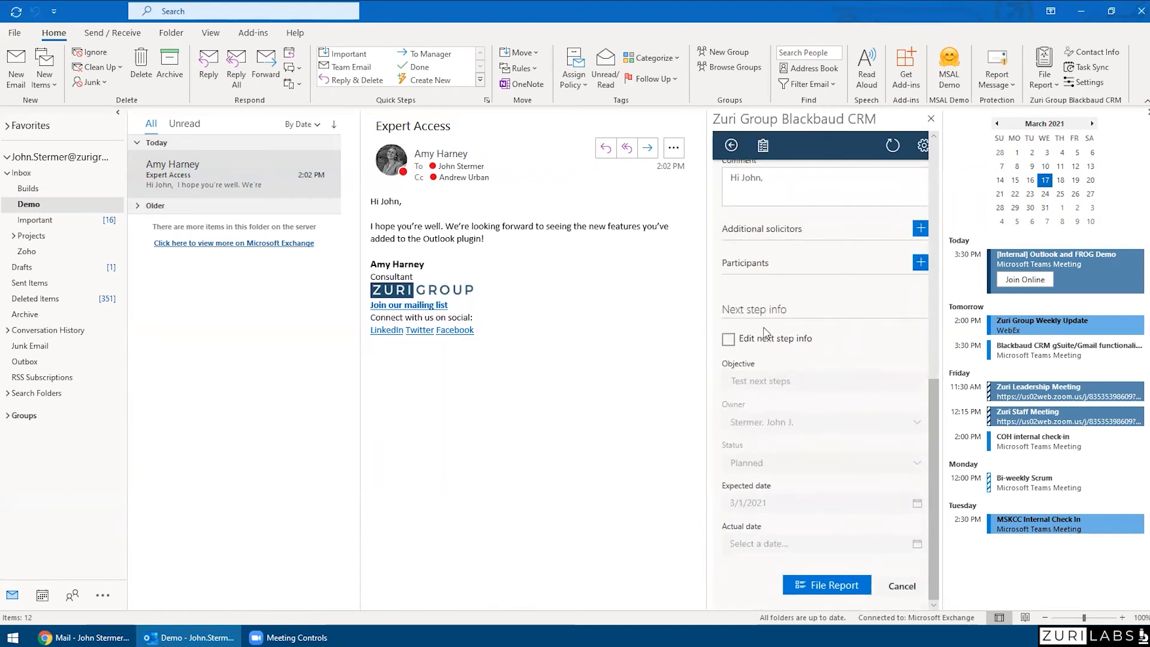
click(726, 338)
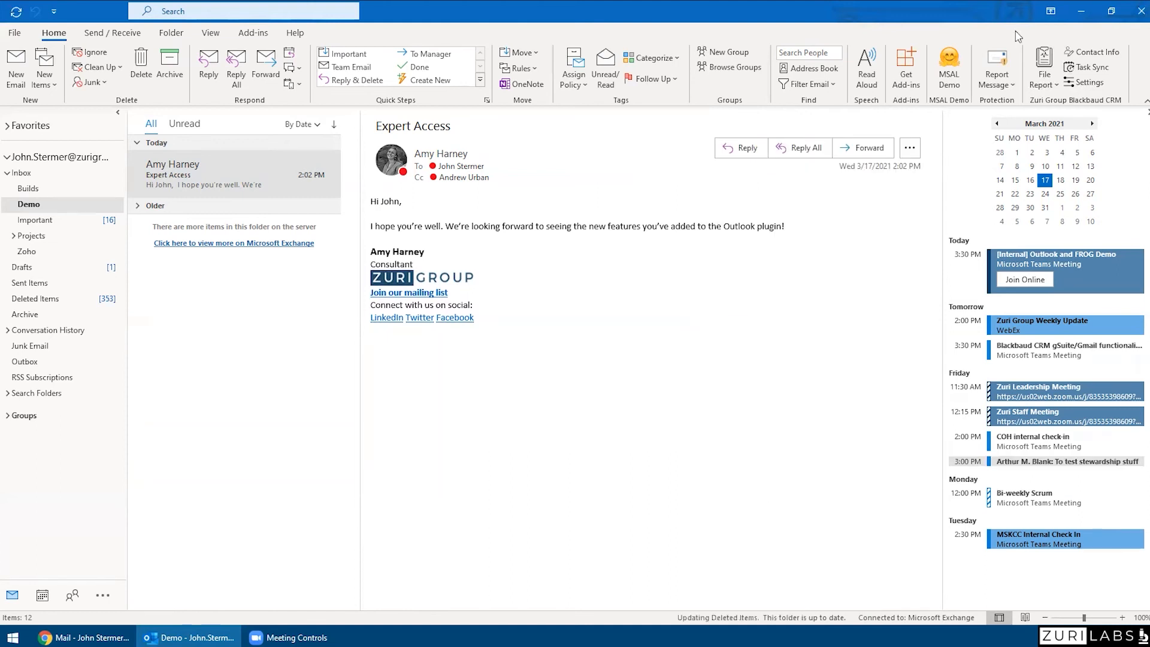
mouse_move(1084, 67)
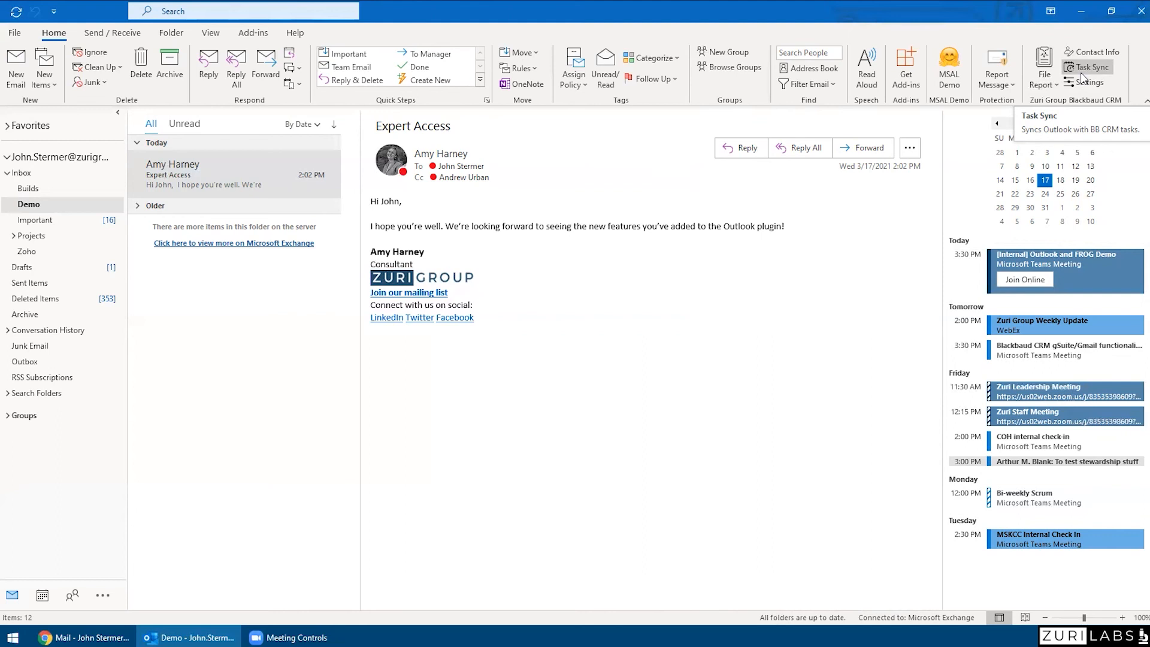
click(1086, 66)
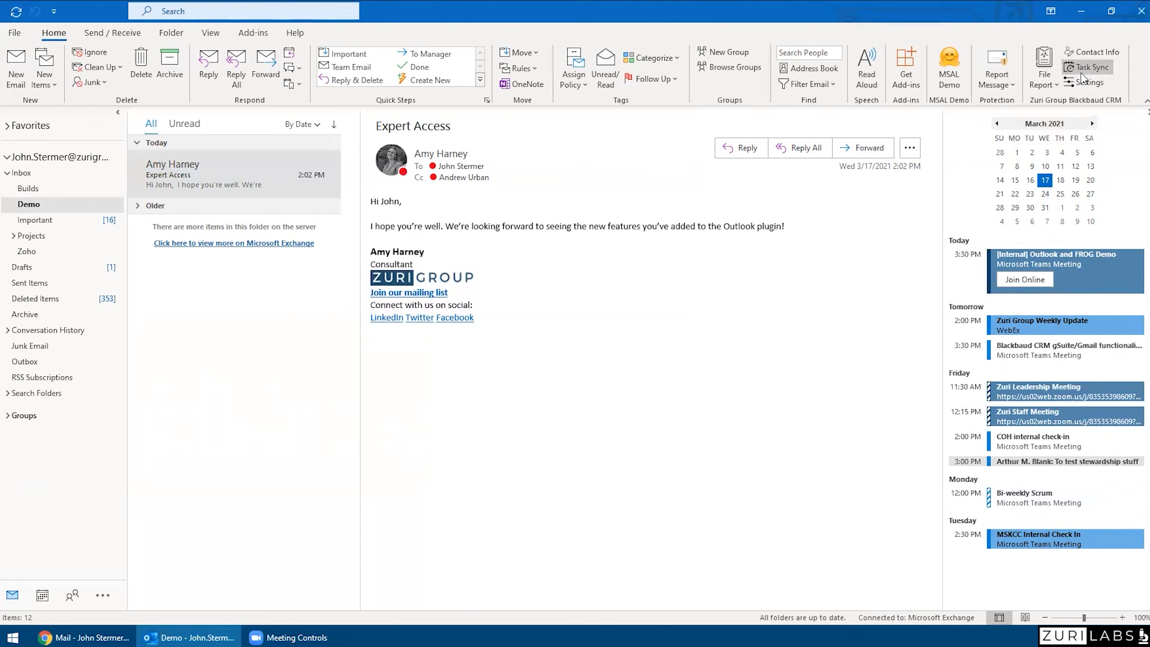
mouse_move(1099, 181)
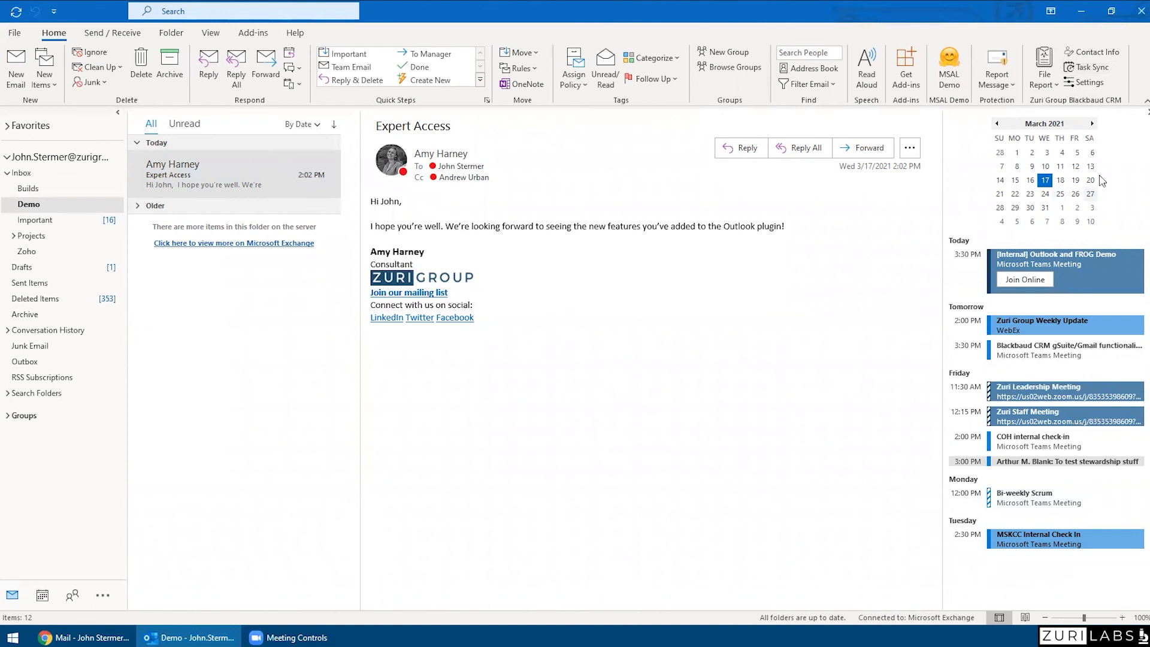